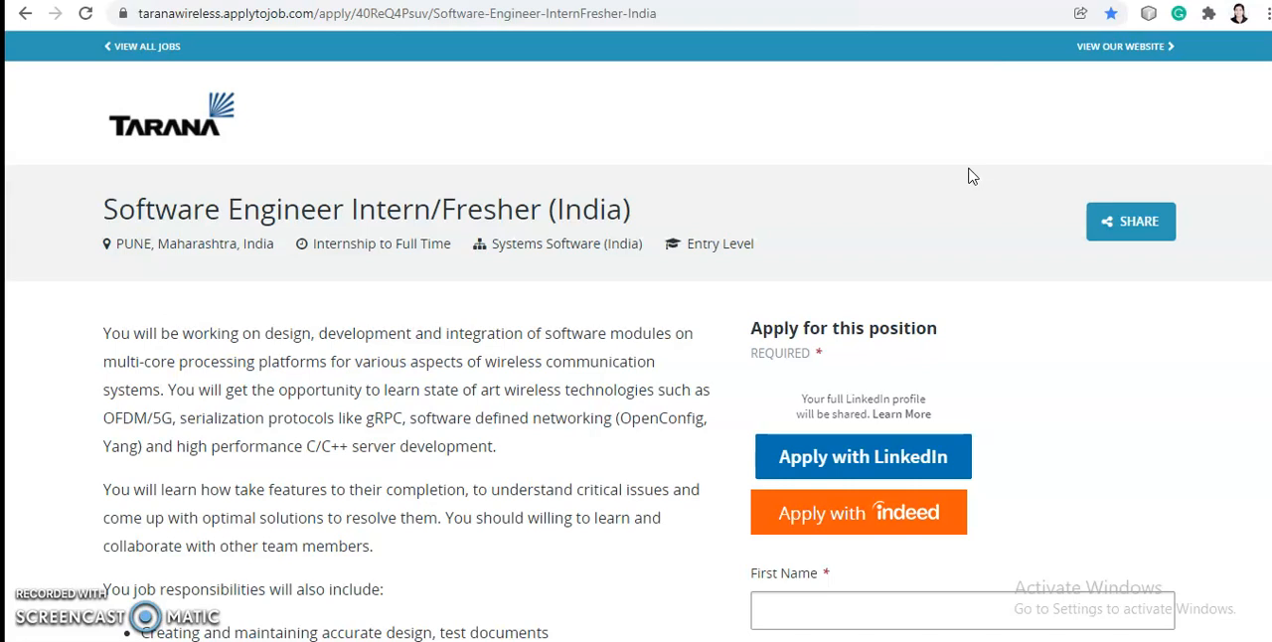
{"action": "scroll", "scroll_direction": "down", "scroll_amount": 3}
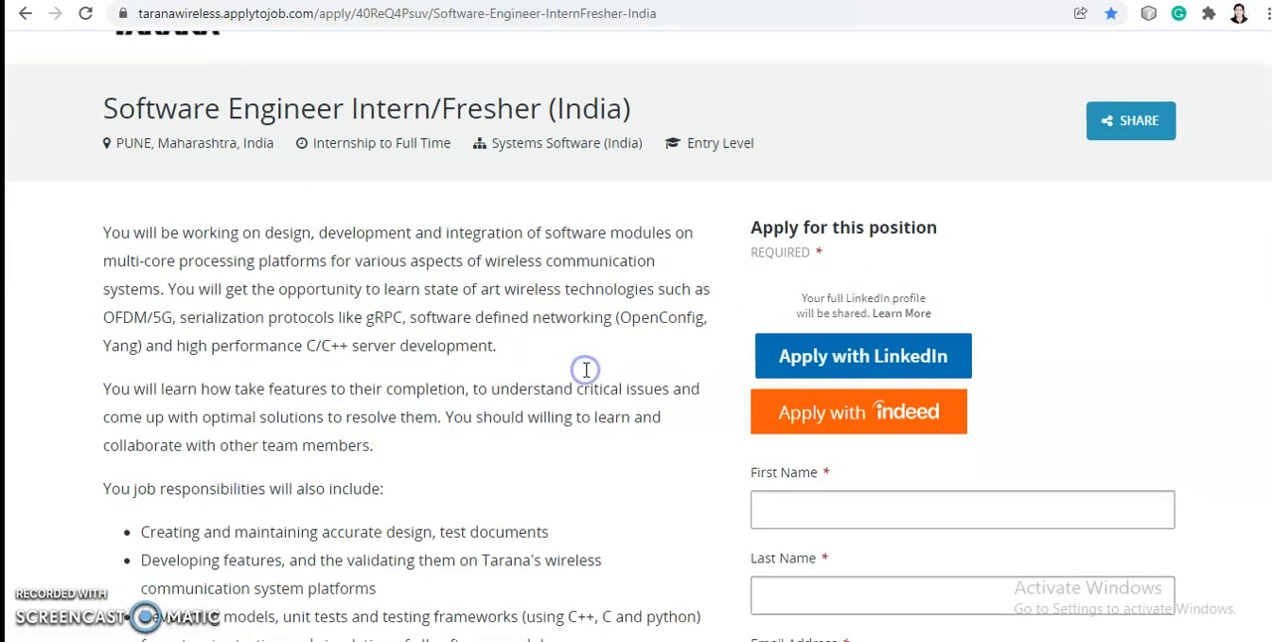
{"action": "scroll", "scroll_direction": "down", "scroll_amount": 3}
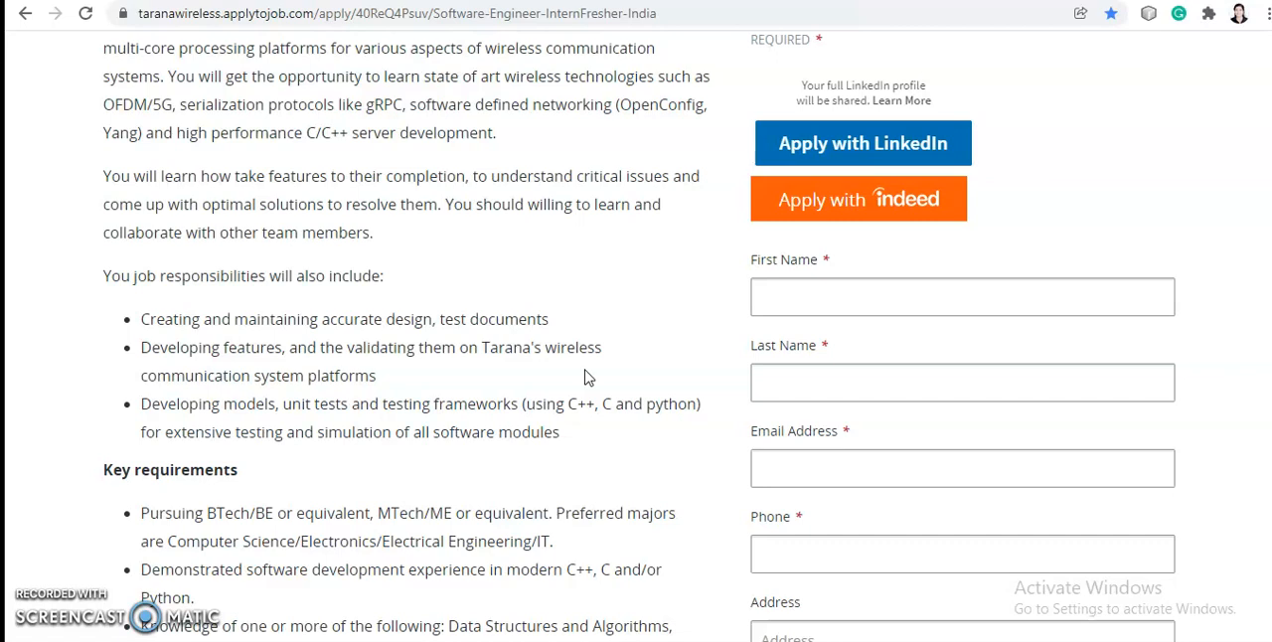
{"action": "scroll", "scroll_direction": "down", "scroll_amount": 3}
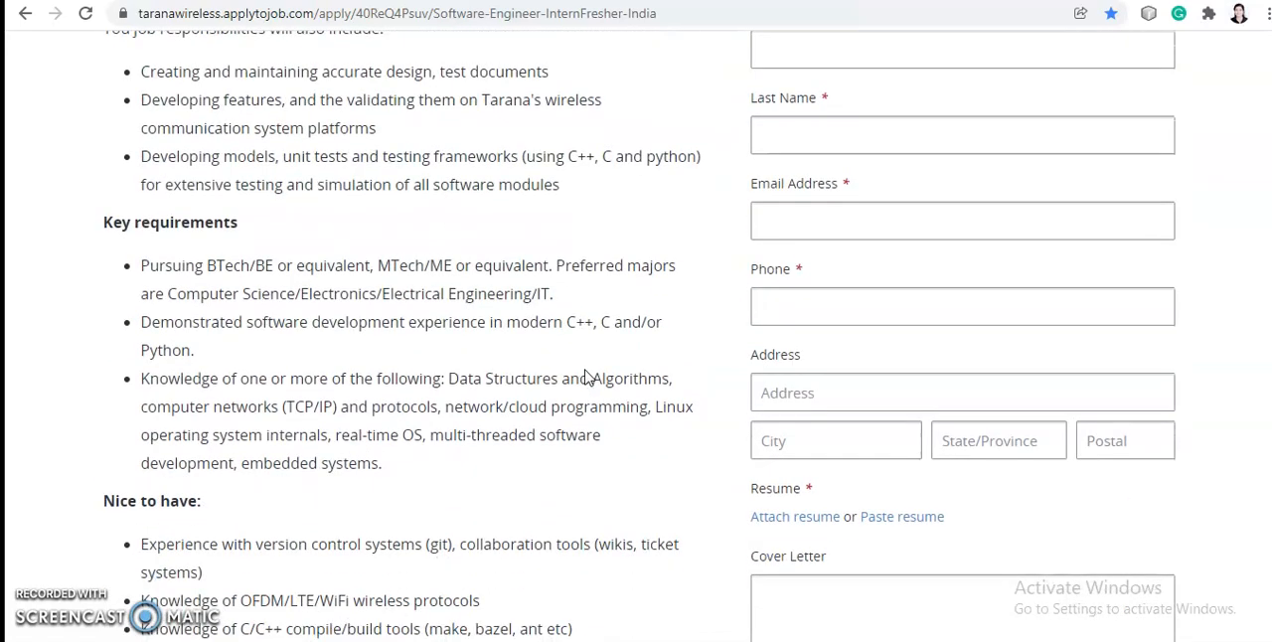
{"action": "scroll", "scroll_direction": "down", "scroll_amount": 3}
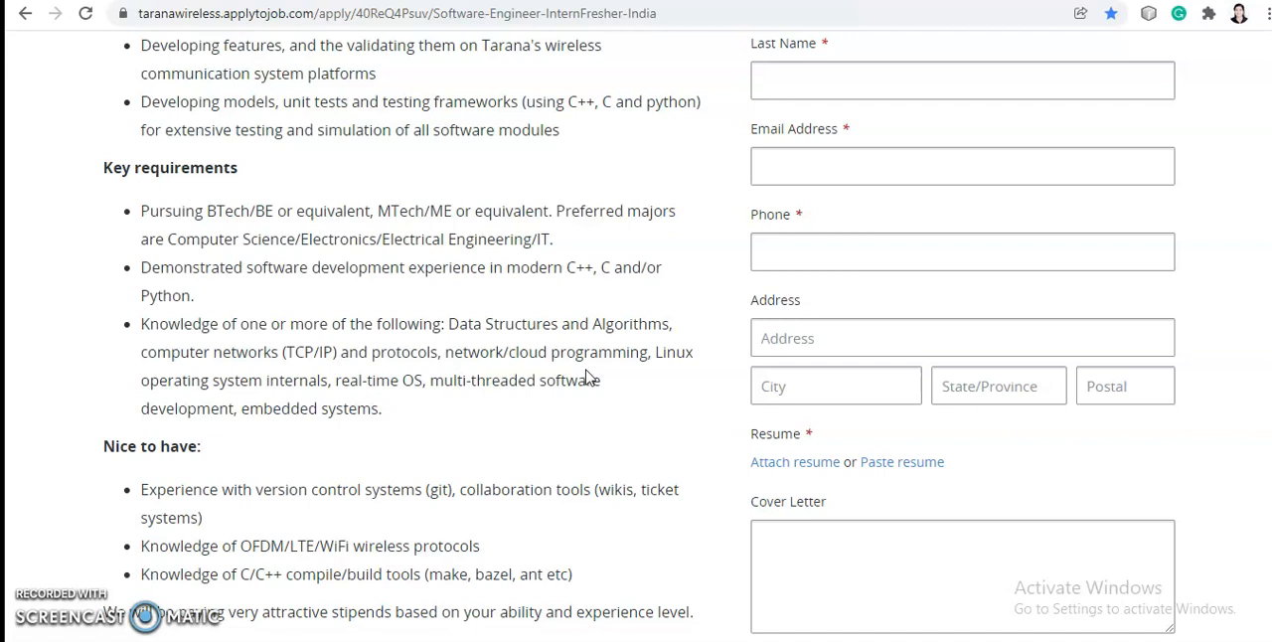
{"action": "scroll", "scroll_direction": "down", "scroll_amount": 3}
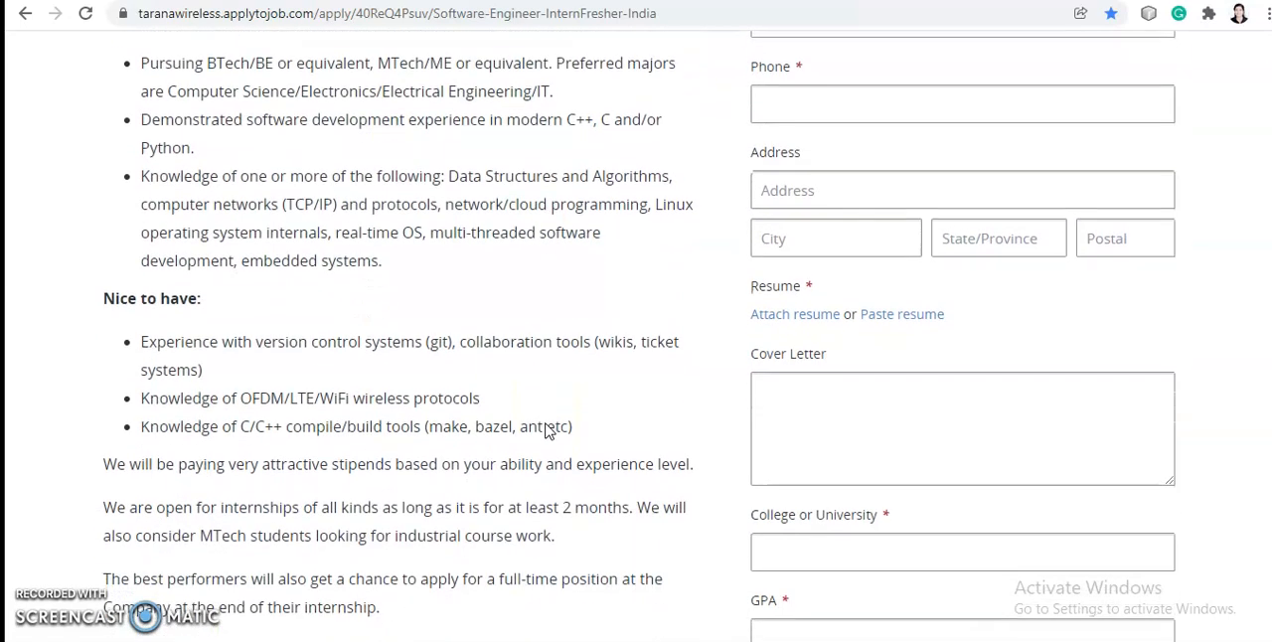
{"action": "scroll", "scroll_direction": "down", "scroll_amount": 3}
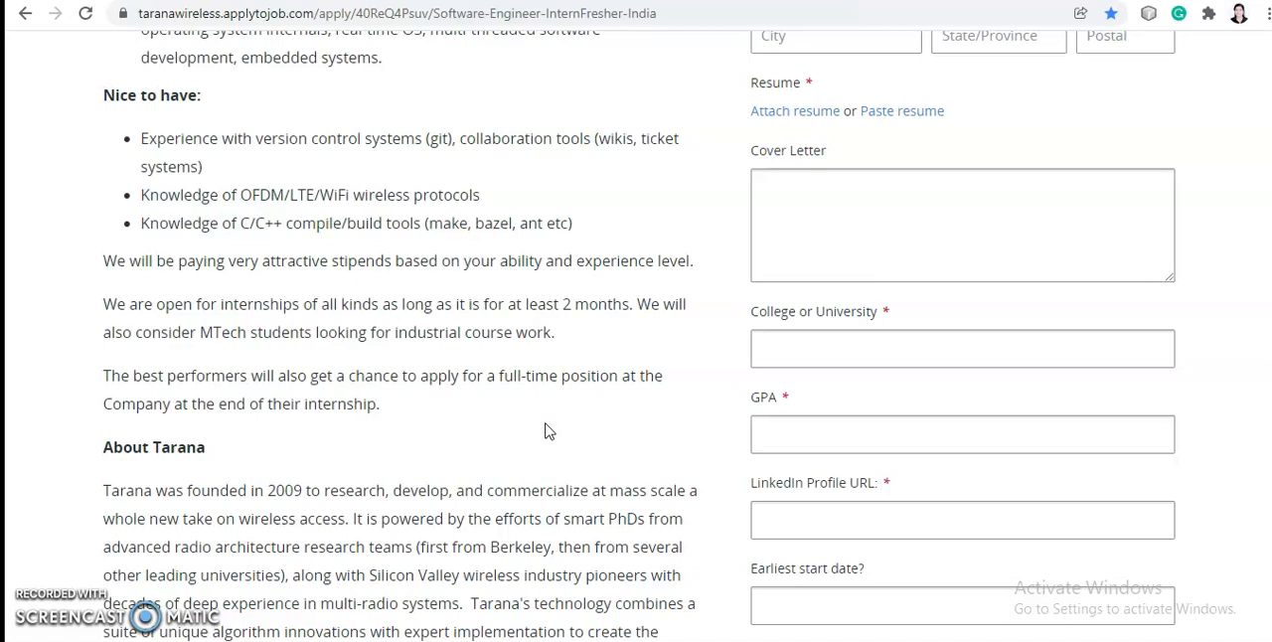
{"action": "scroll", "scroll_direction": "down", "scroll_amount": 3}
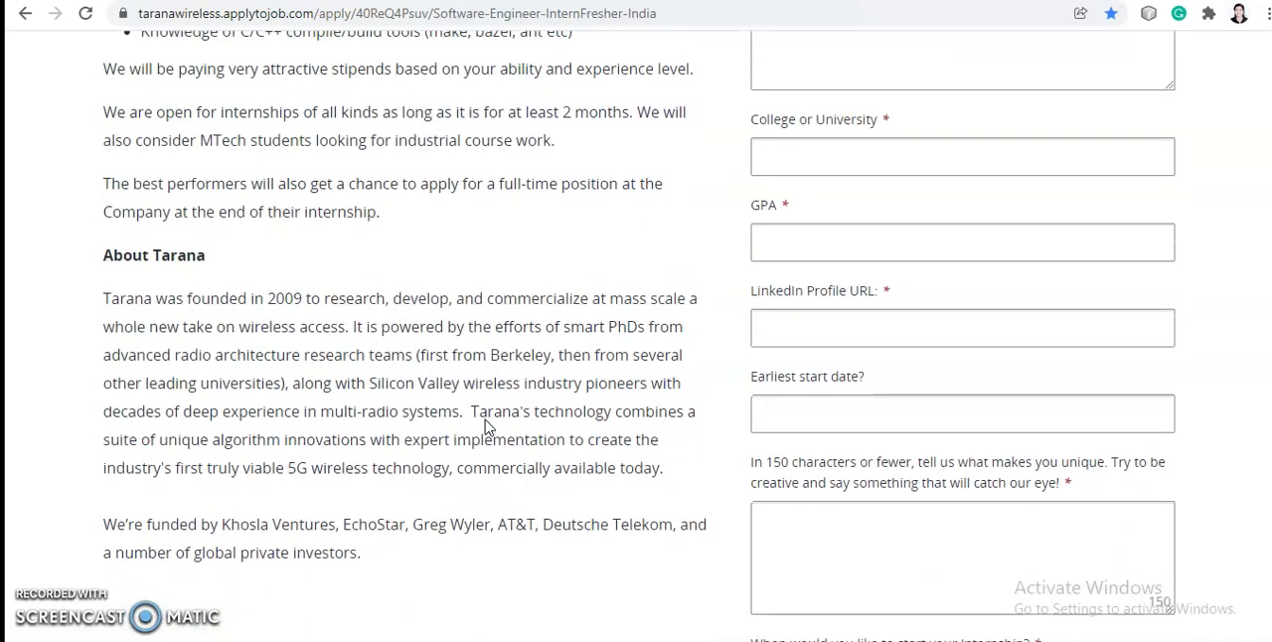
{"action": "scroll", "scroll_direction": "down", "scroll_amount": 3}
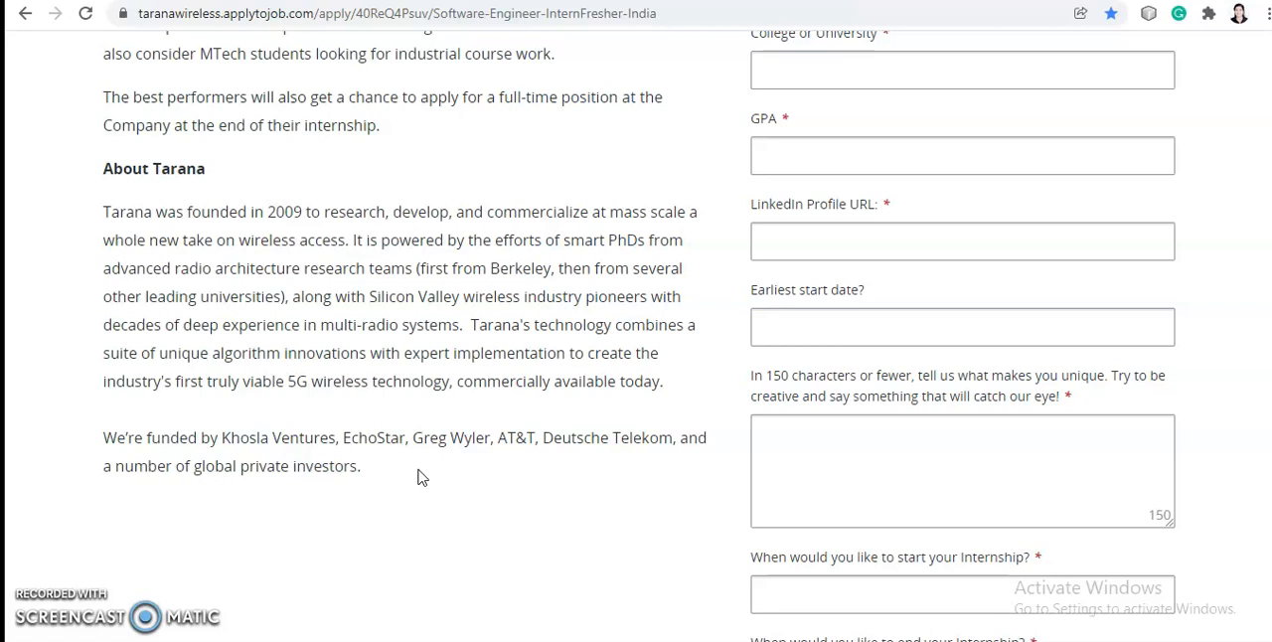
{"action": "scroll", "scroll_direction": "down", "scroll_amount": 3}
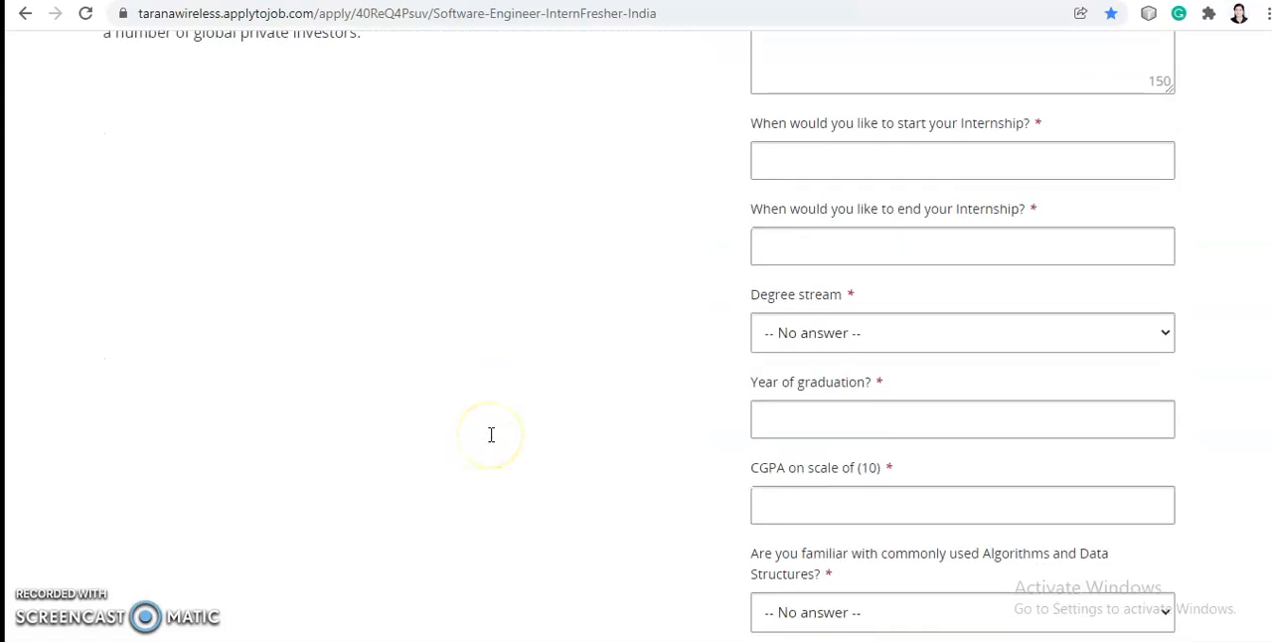
{"action": "mouse_move", "coordinate": [493, 442]}
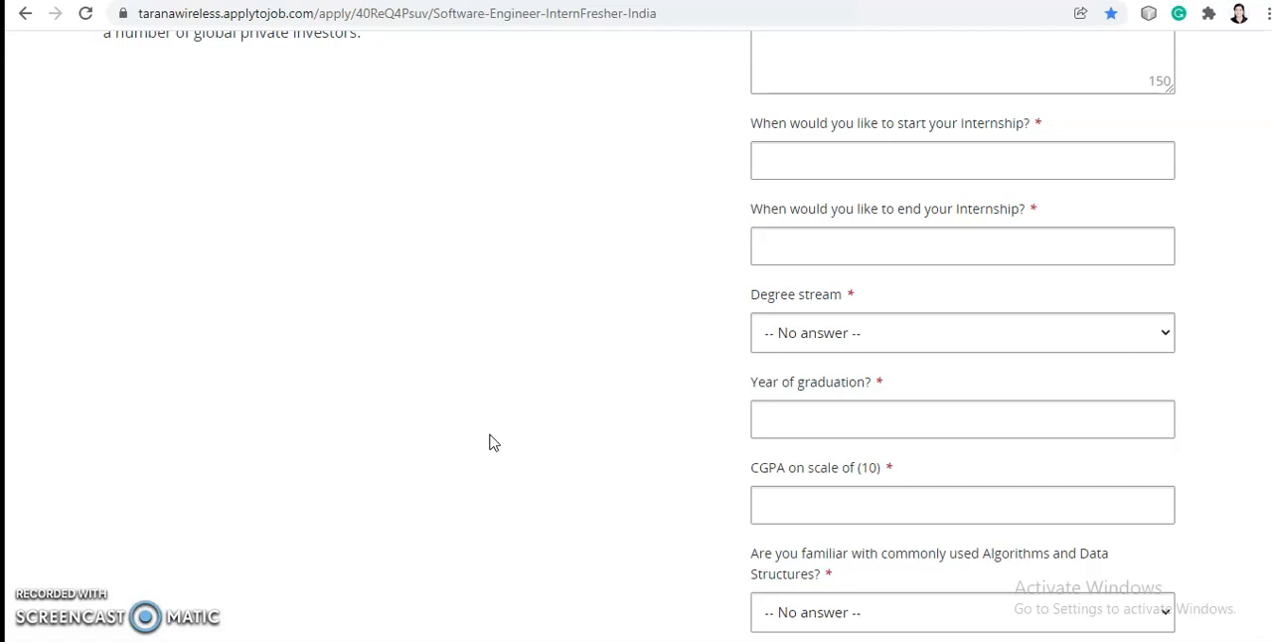
{"action": "scroll", "scroll_direction": "up", "scroll_amount": 3}
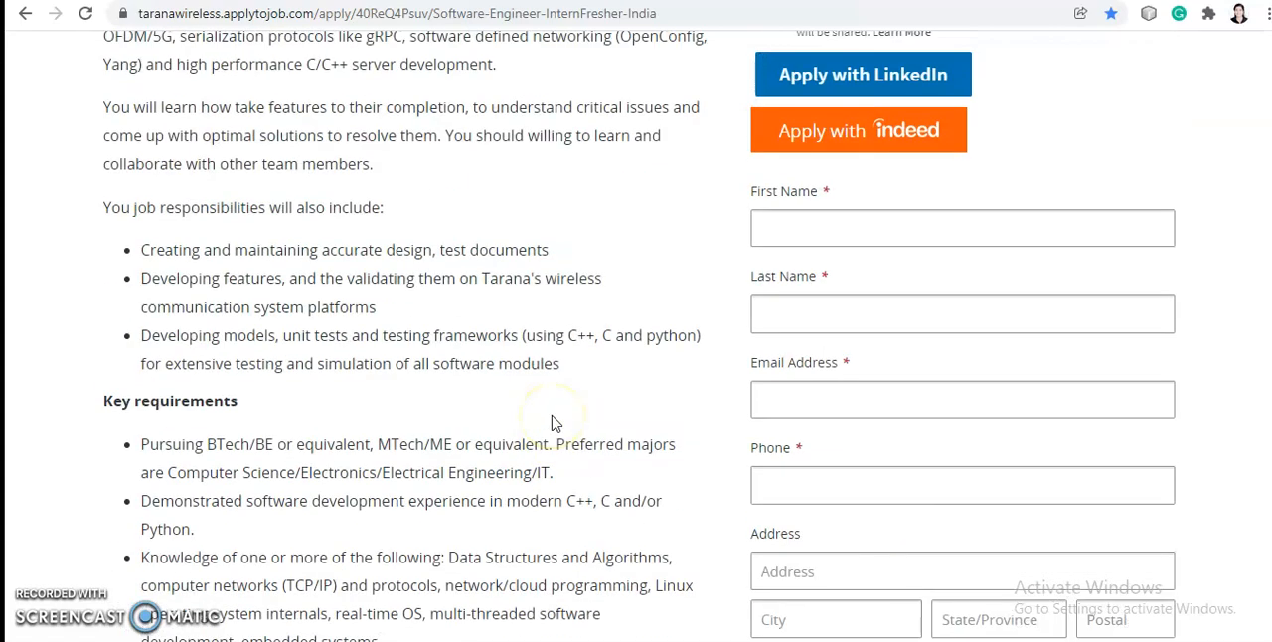
{"action": "scroll", "scroll_direction": "up", "scroll_amount": 3}
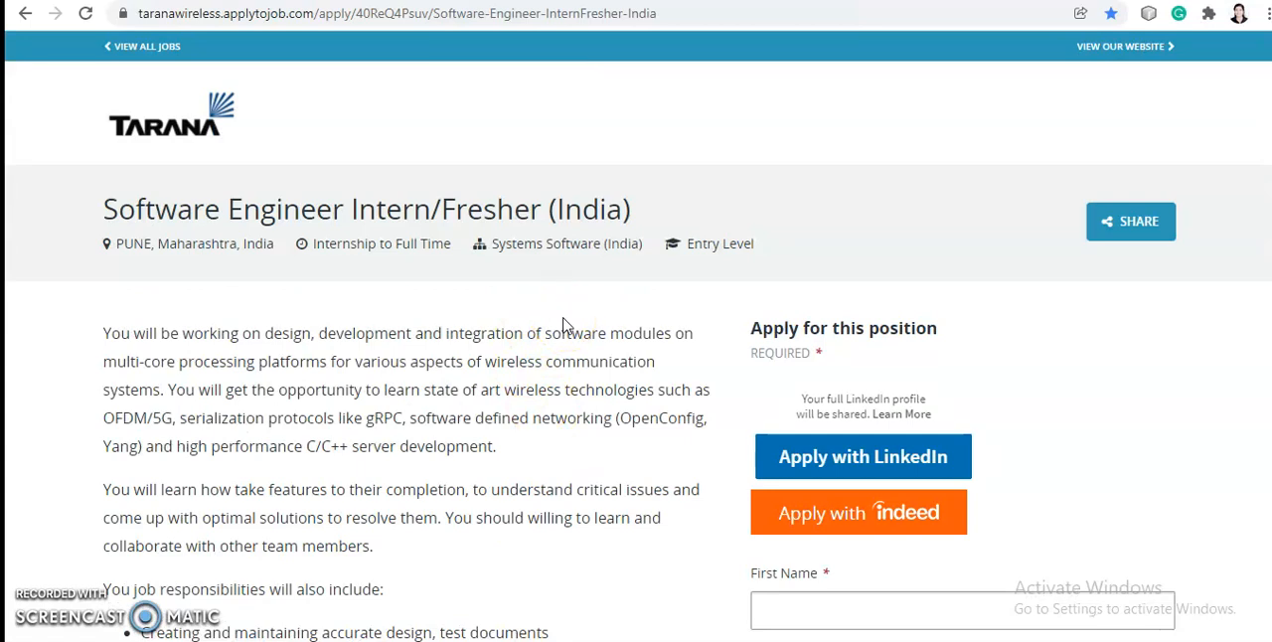
{"action": "mouse_move", "coordinate": [497, 139]}
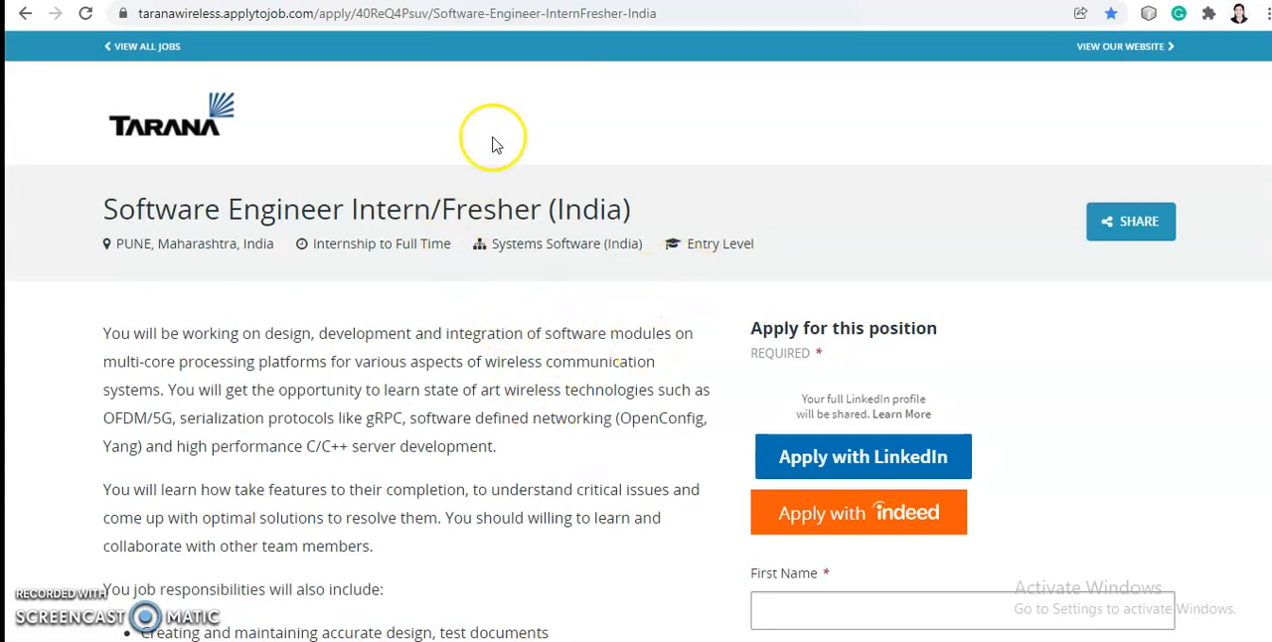
{"action": "mouse_move", "coordinate": [374, 77]}
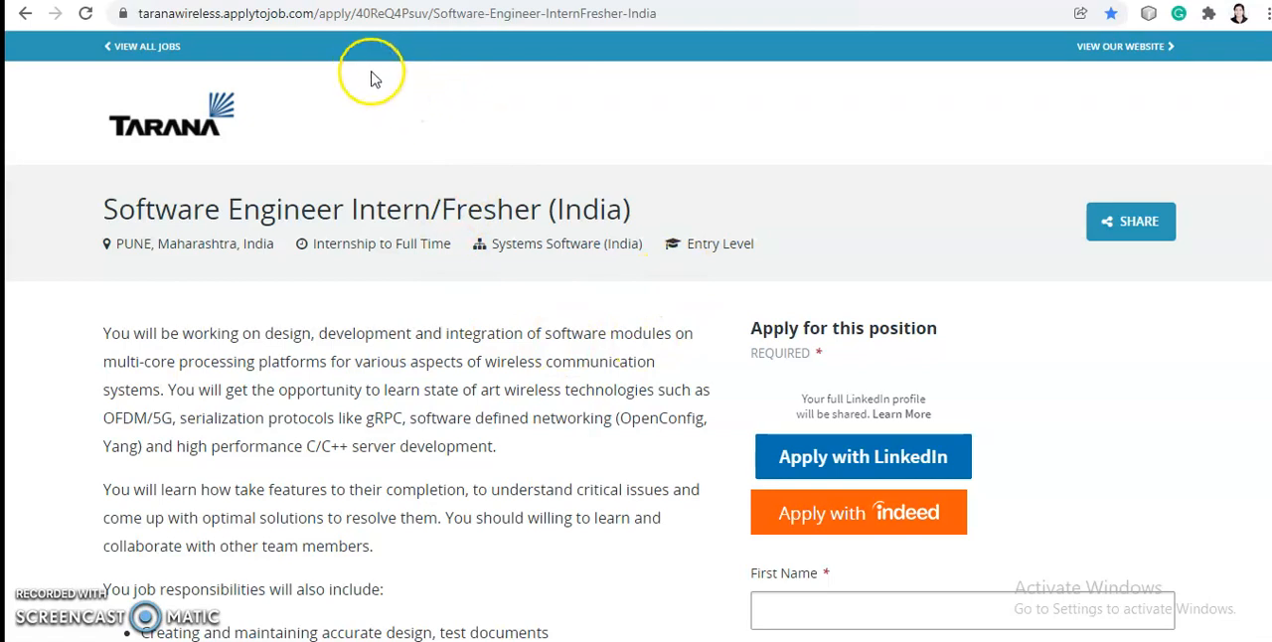
{"action": "mouse_move", "coordinate": [1051, 453]}
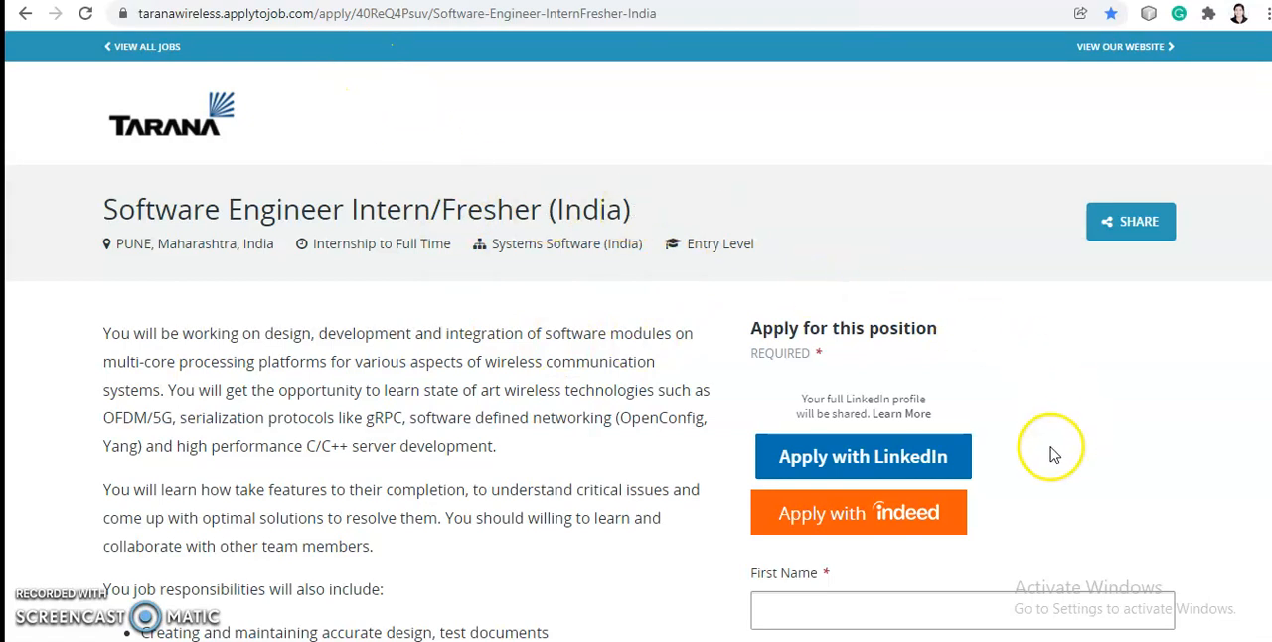
{"action": "mouse_move", "coordinate": [962, 467]}
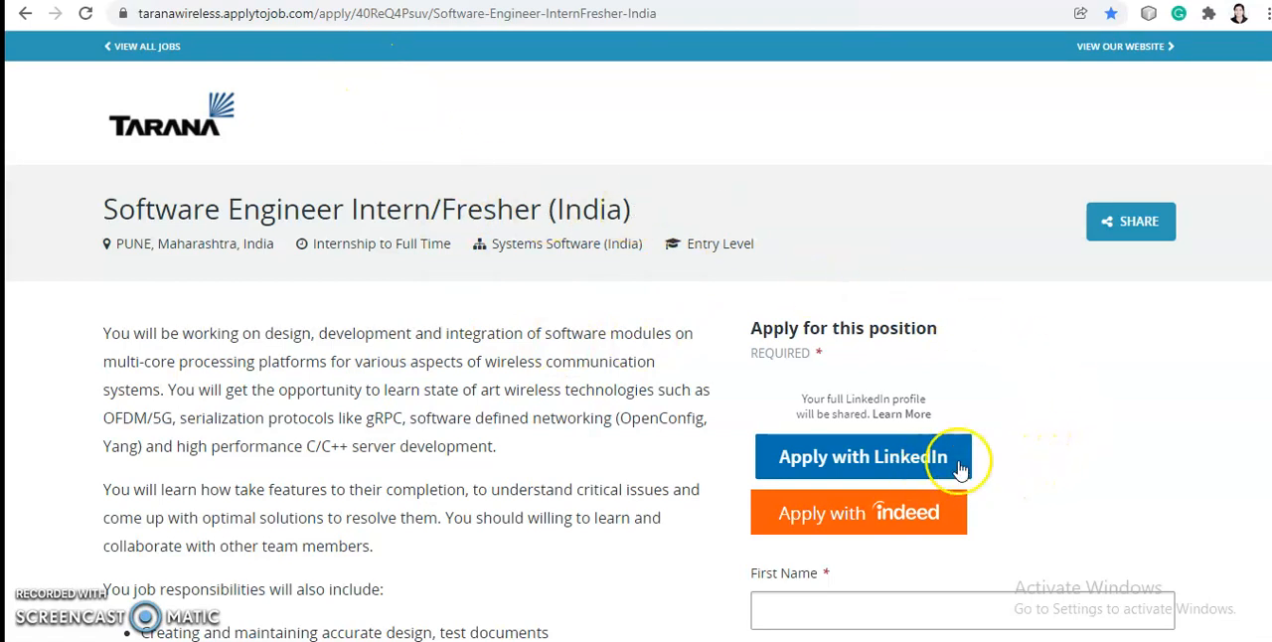
{"action": "mouse_move", "coordinate": [1081, 469]}
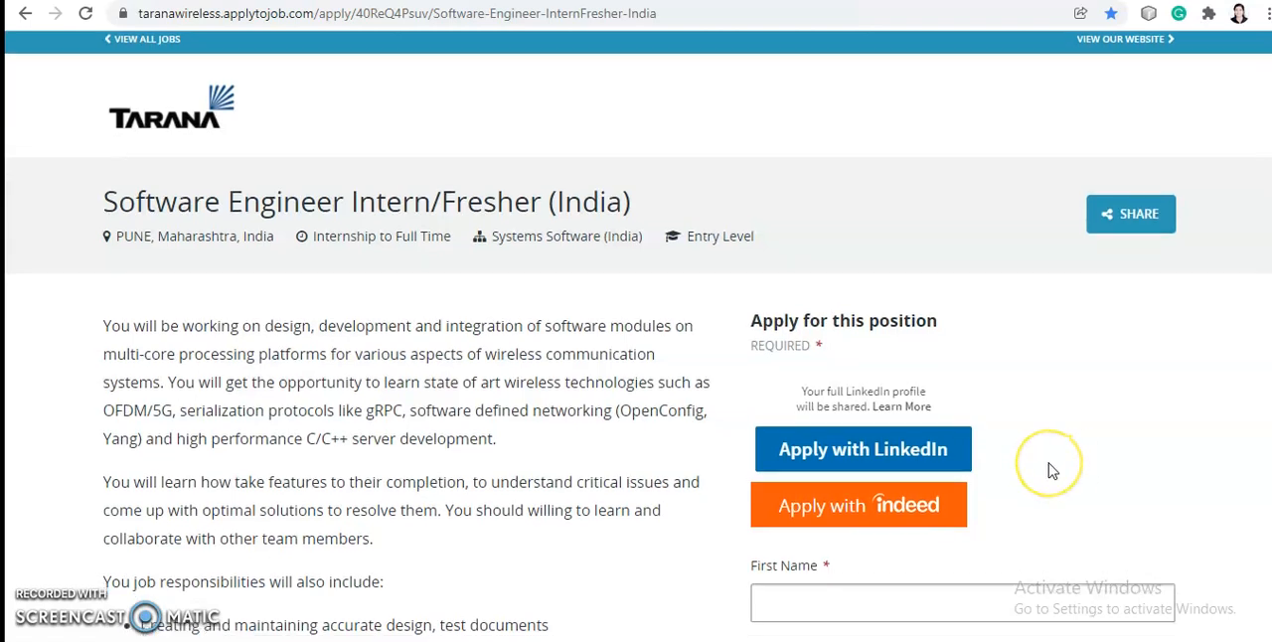
{"action": "scroll", "scroll_direction": "down", "scroll_amount": 3}
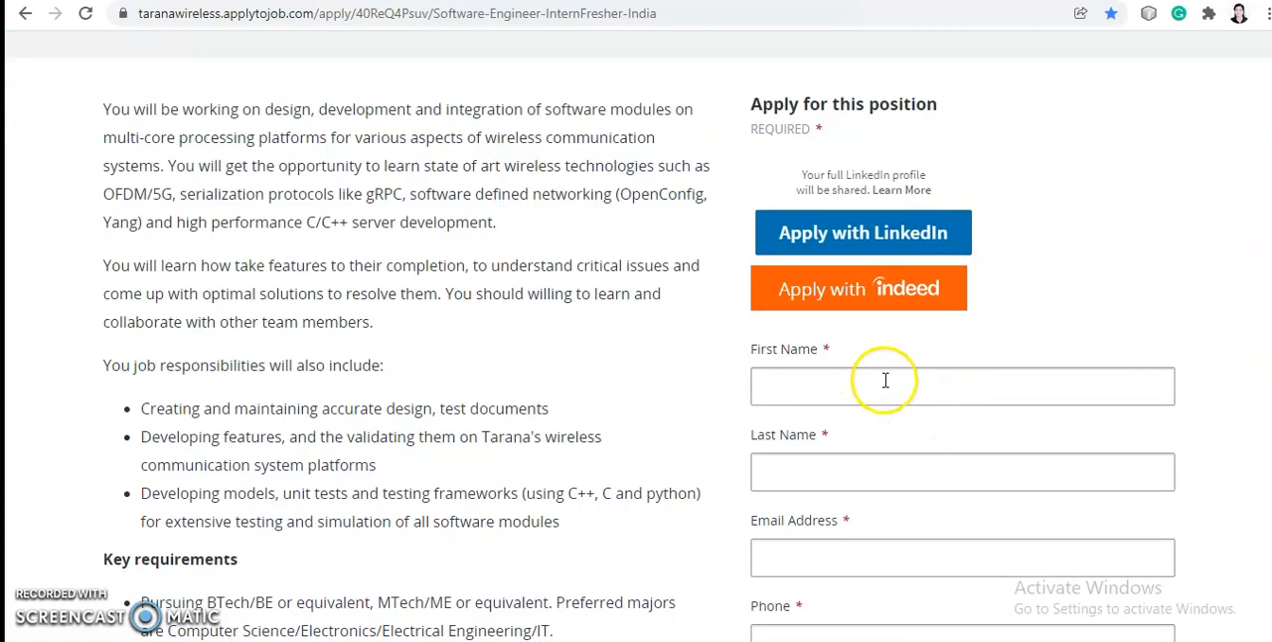
{"action": "mouse_move", "coordinate": [794, 385]}
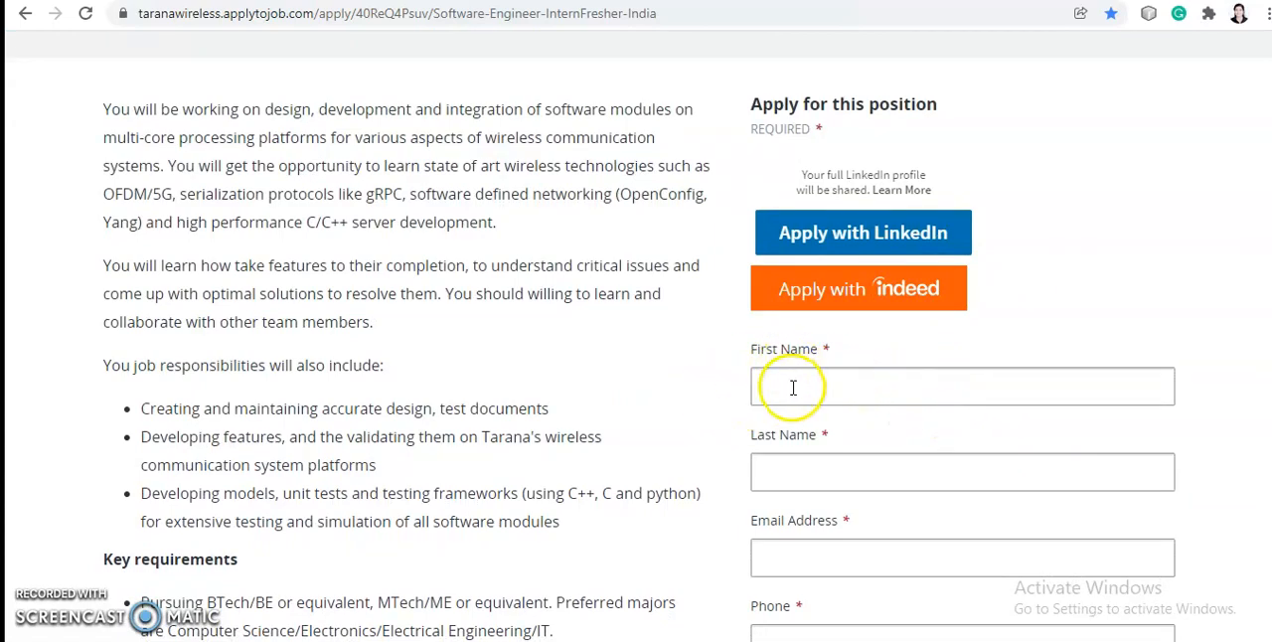
{"action": "scroll", "scroll_direction": "up", "scroll_amount": 3}
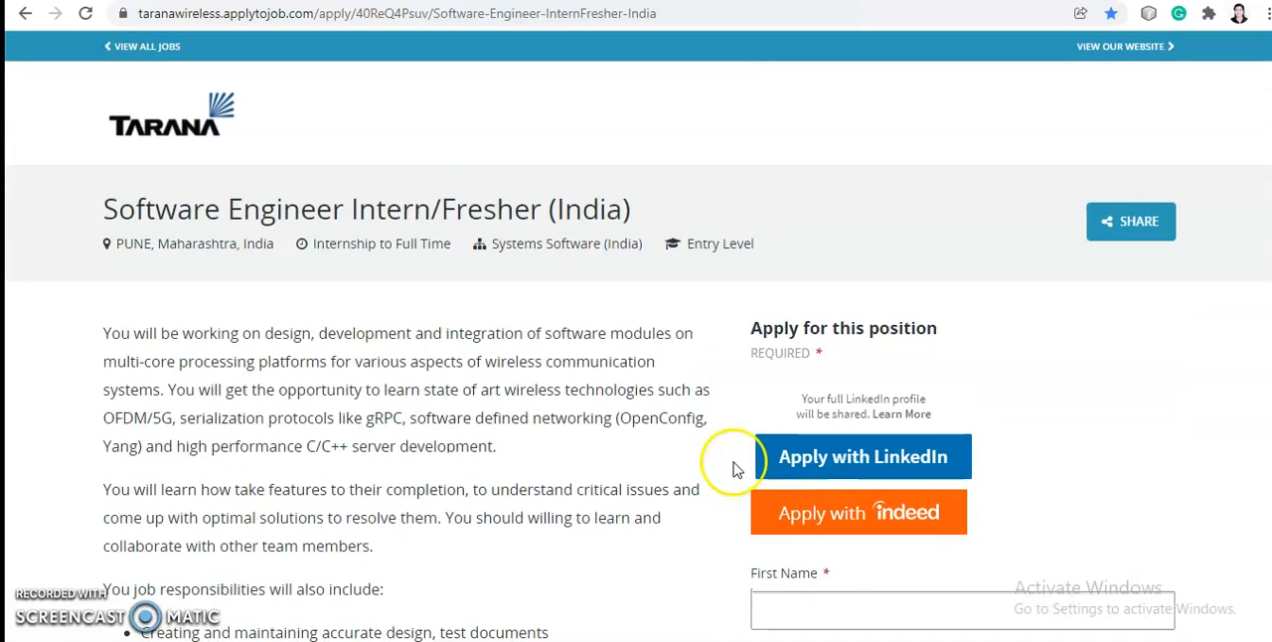
{"action": "scroll", "scroll_direction": "down", "scroll_amount": 3}
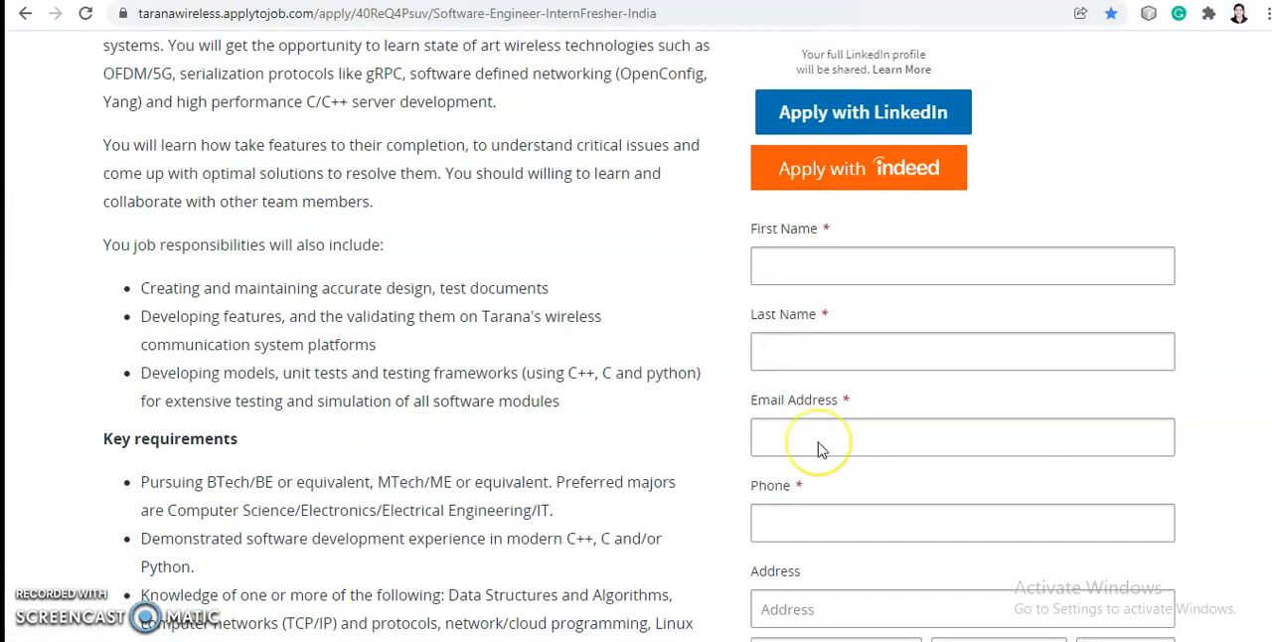
{"action": "scroll", "scroll_direction": "down", "scroll_amount": 3}
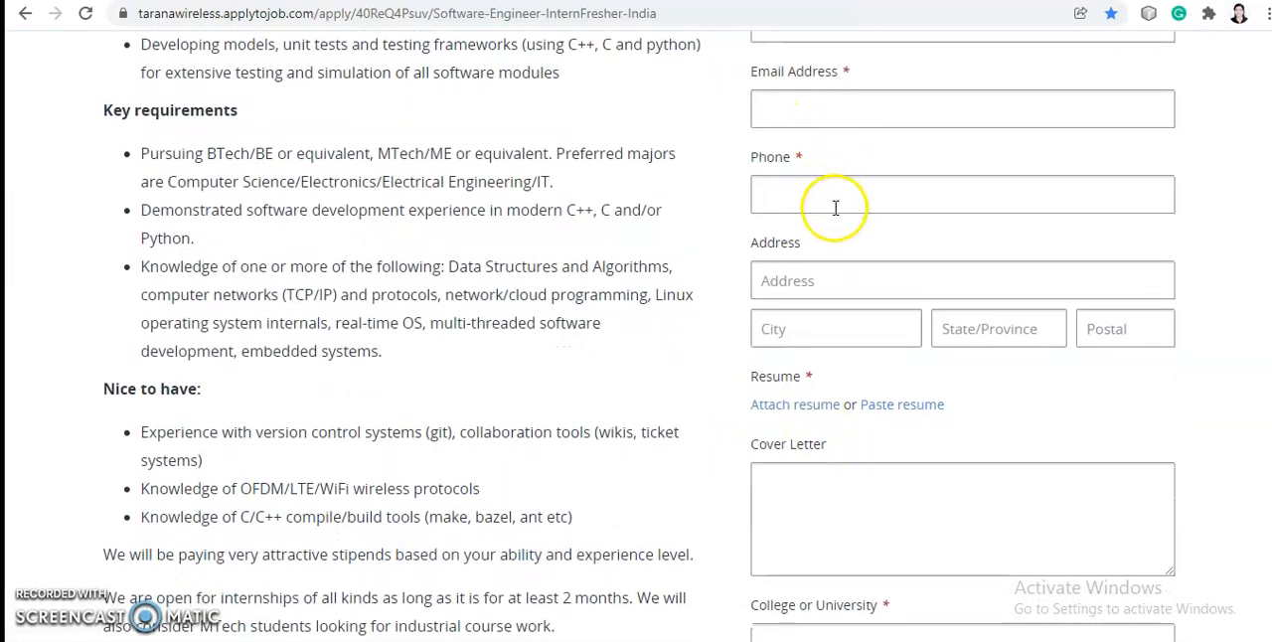
{"action": "mouse_move", "coordinate": [922, 356]}
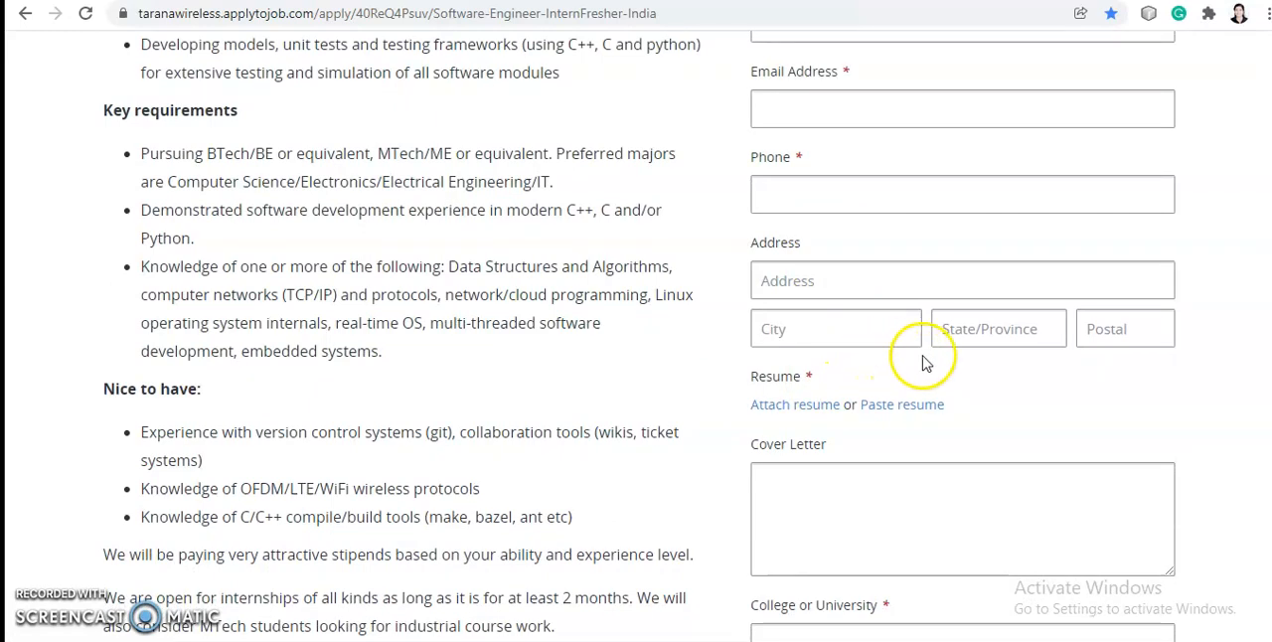
{"action": "scroll", "scroll_direction": "down", "scroll_amount": 3}
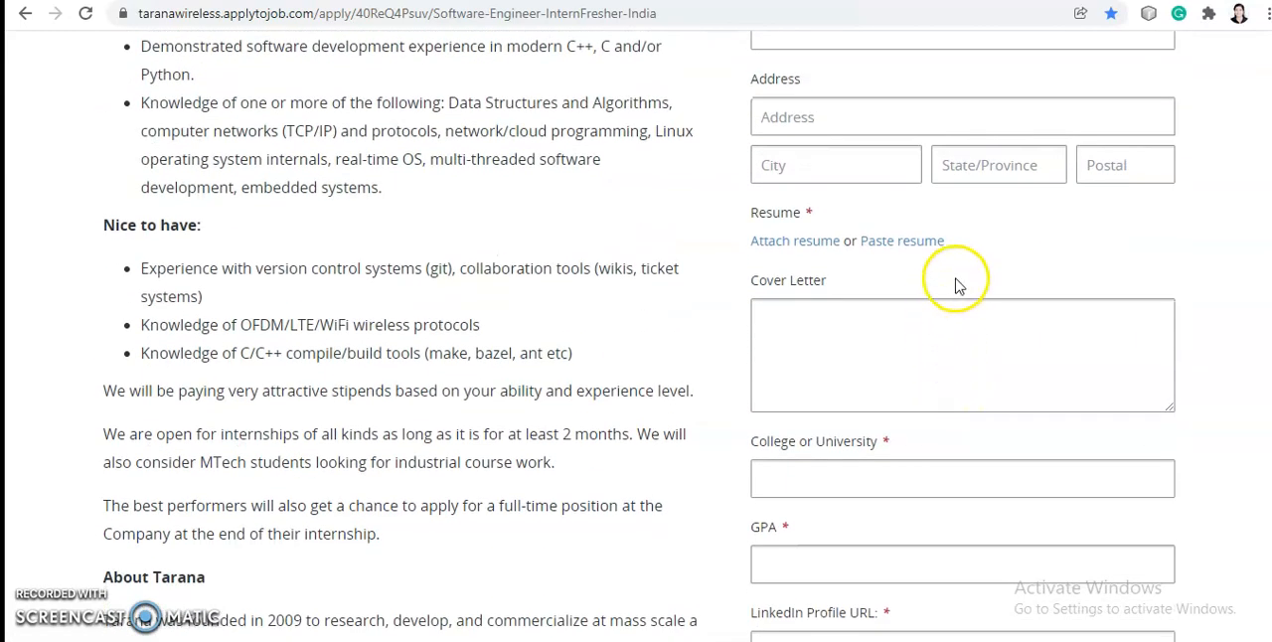
{"action": "mouse_move", "coordinate": [905, 320]}
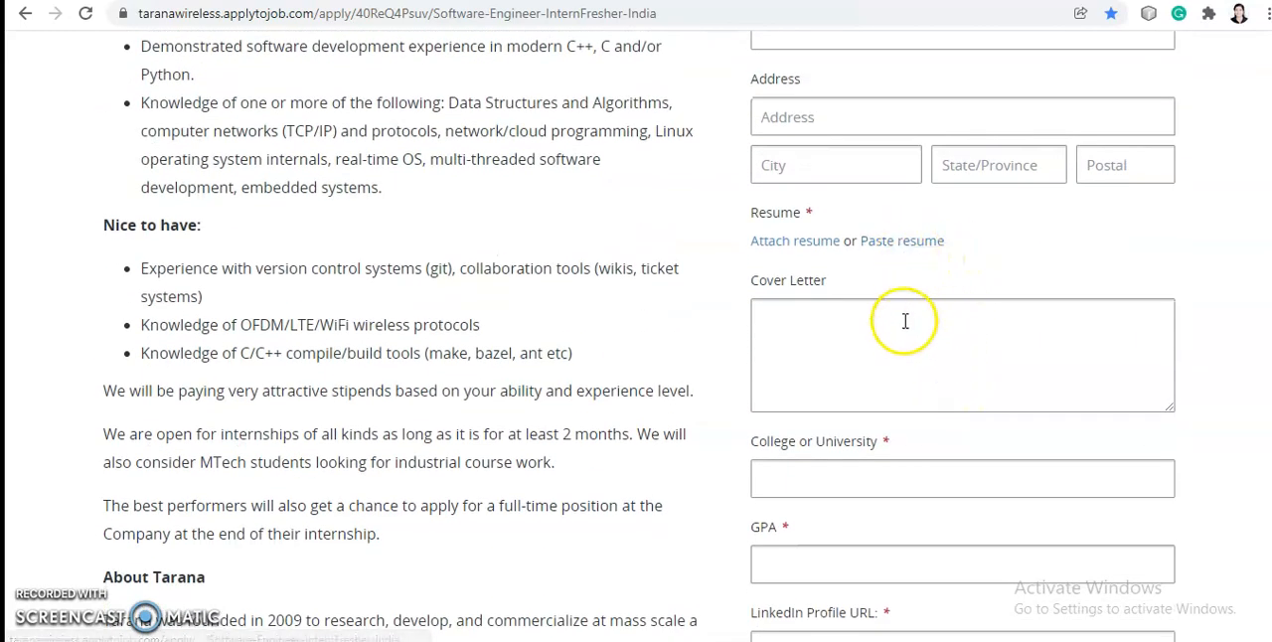
{"action": "scroll", "scroll_direction": "down", "scroll_amount": 3}
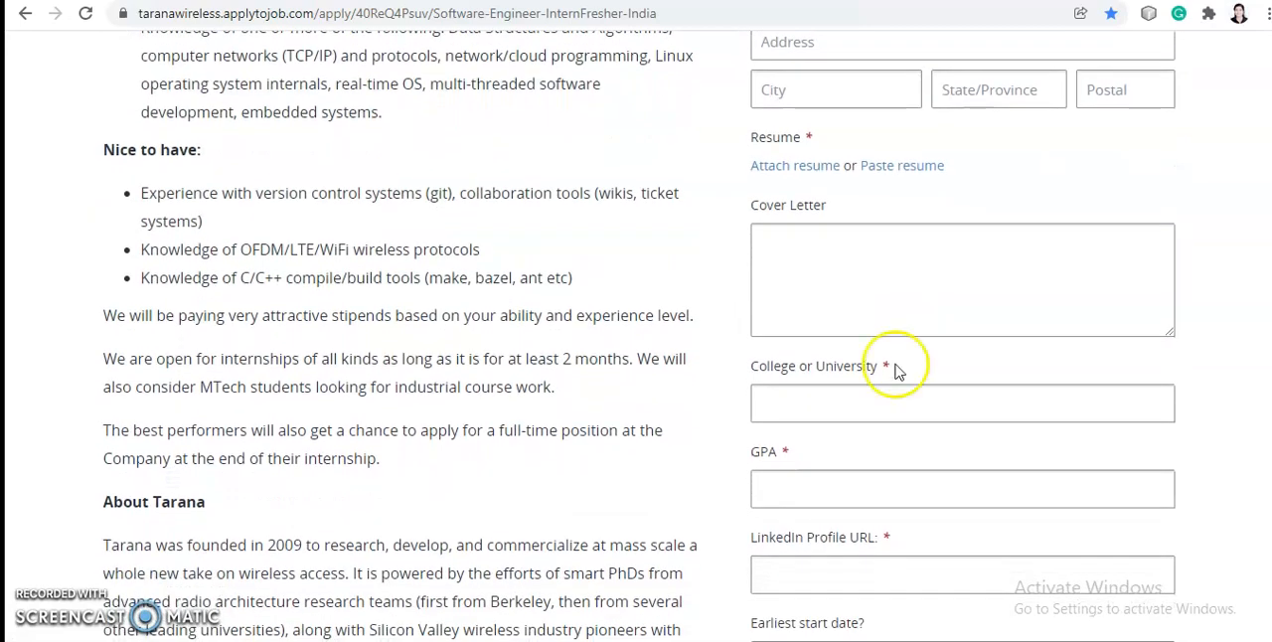
{"action": "scroll", "scroll_direction": "down", "scroll_amount": 3}
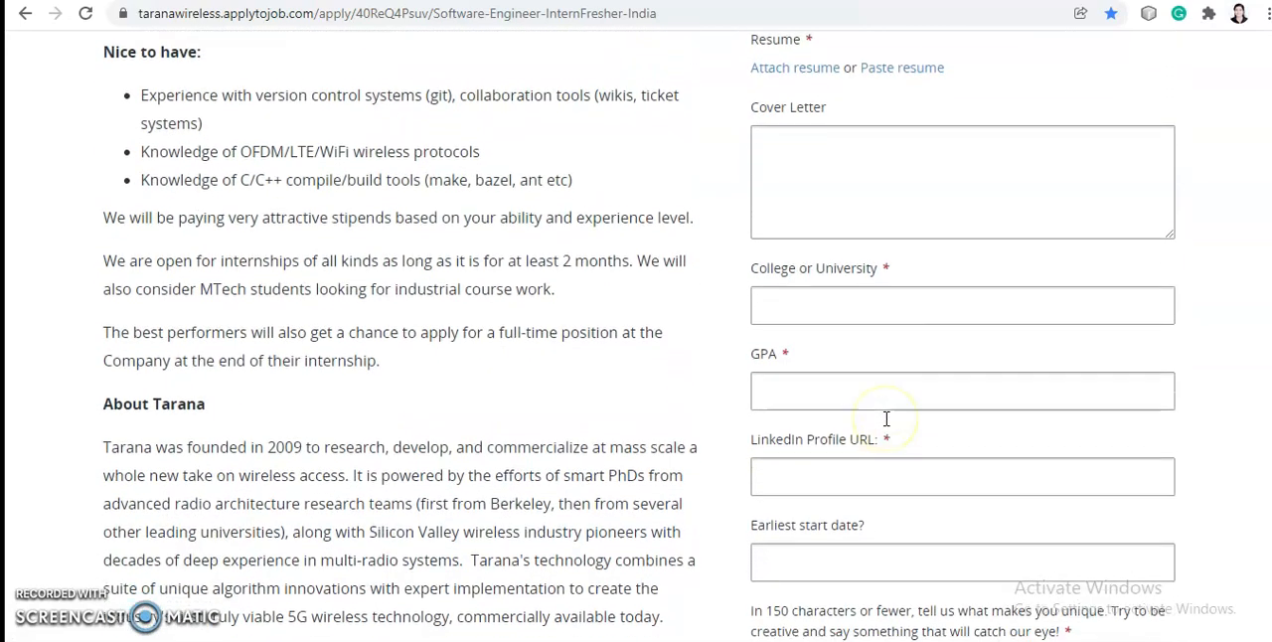
{"action": "scroll", "scroll_direction": "down", "scroll_amount": 3}
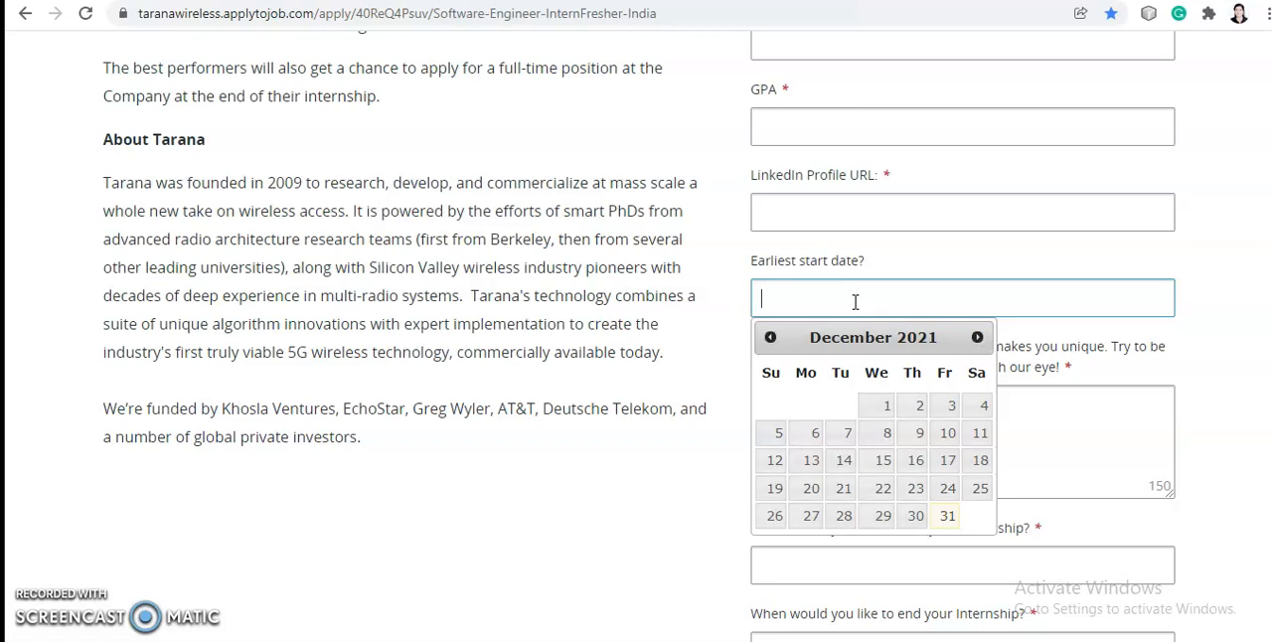
{"action": "mouse_move", "coordinate": [733, 357]}
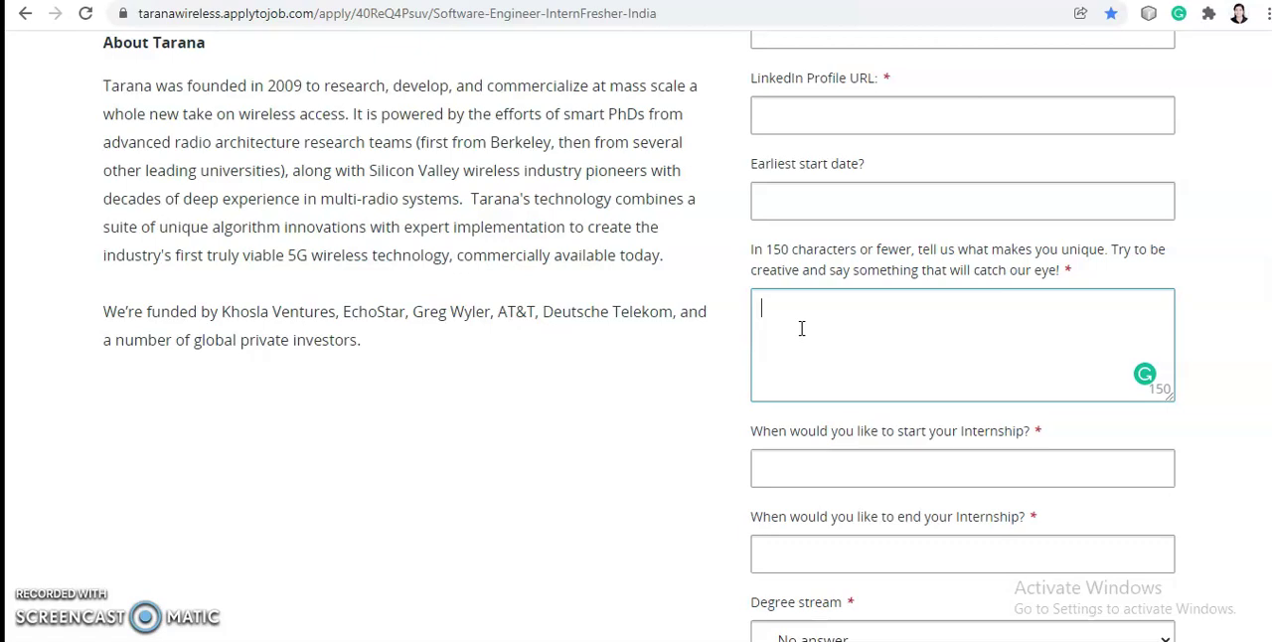
{"action": "mouse_move", "coordinate": [882, 356]}
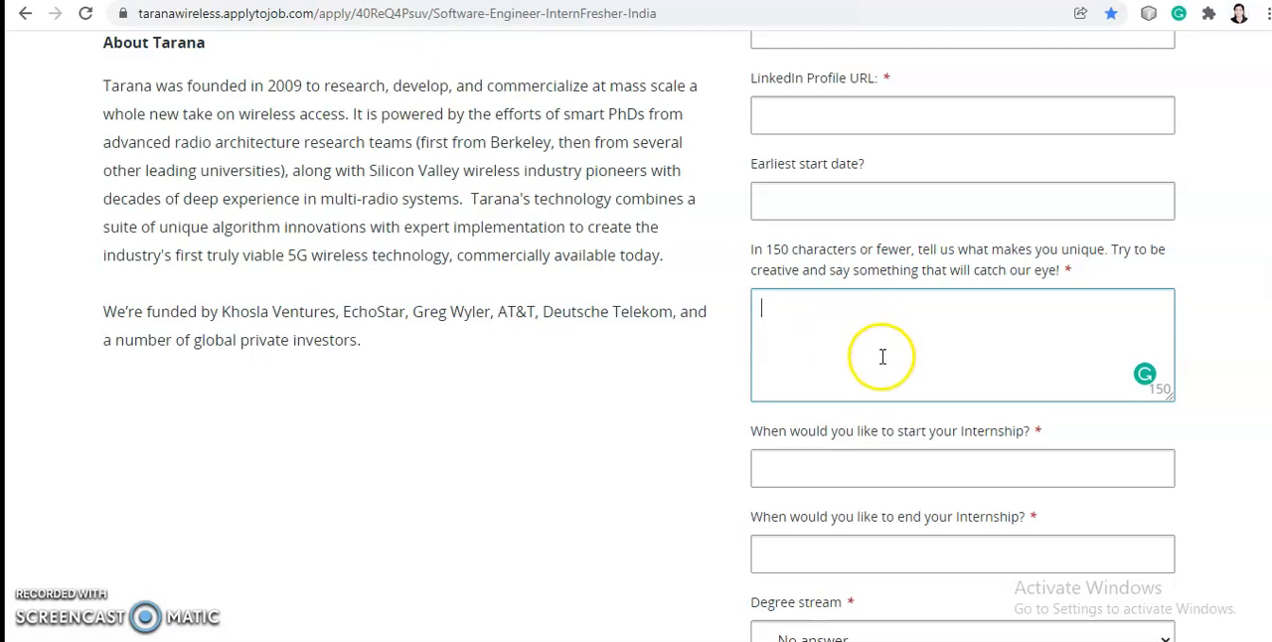
{"action": "mouse_move", "coordinate": [831, 334]}
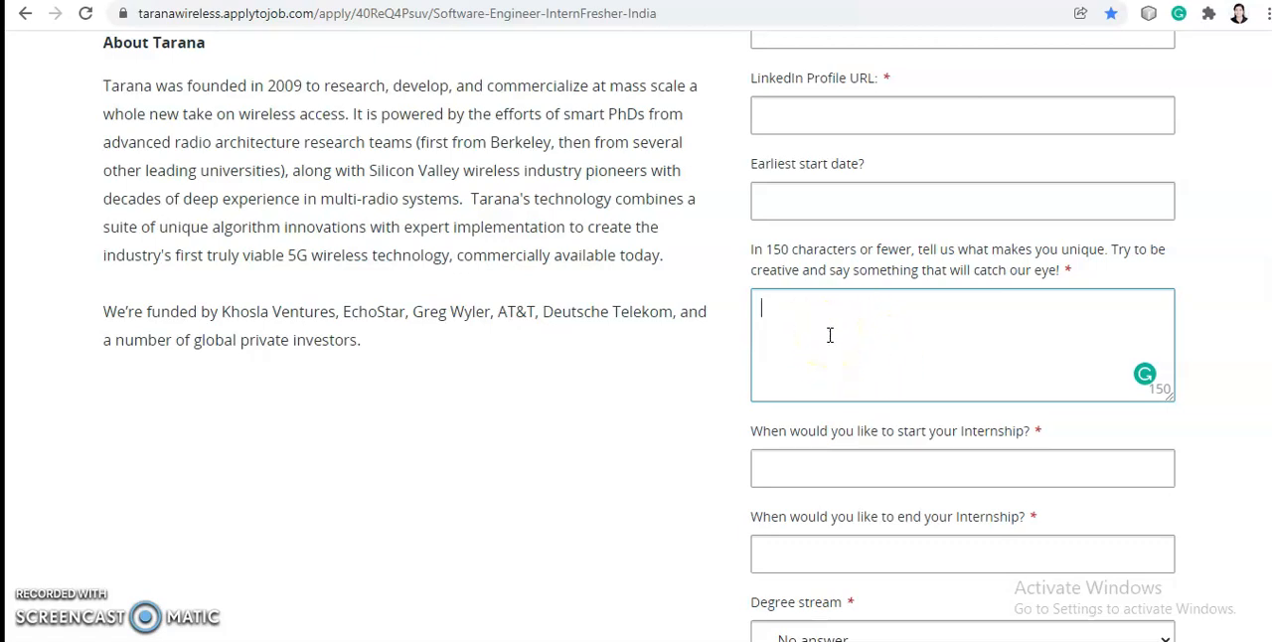
{"action": "scroll", "scroll_direction": "down", "scroll_amount": 3}
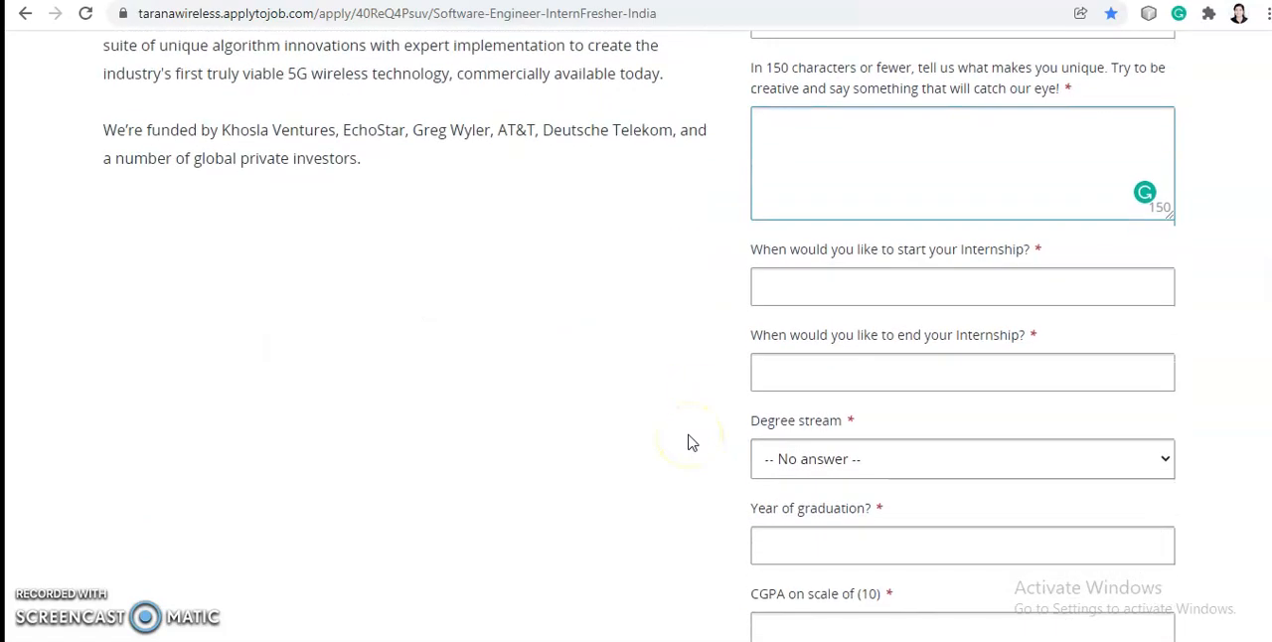
{"action": "mouse_move", "coordinate": [963, 250]}
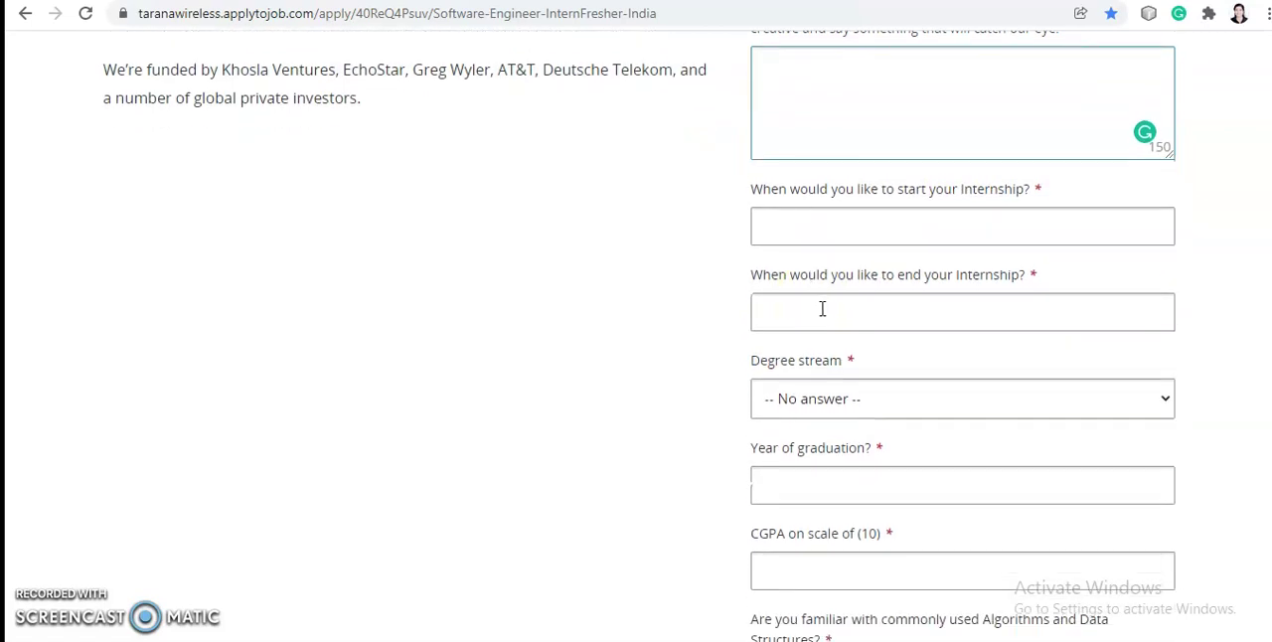
{"action": "scroll", "scroll_direction": "down", "scroll_amount": 3}
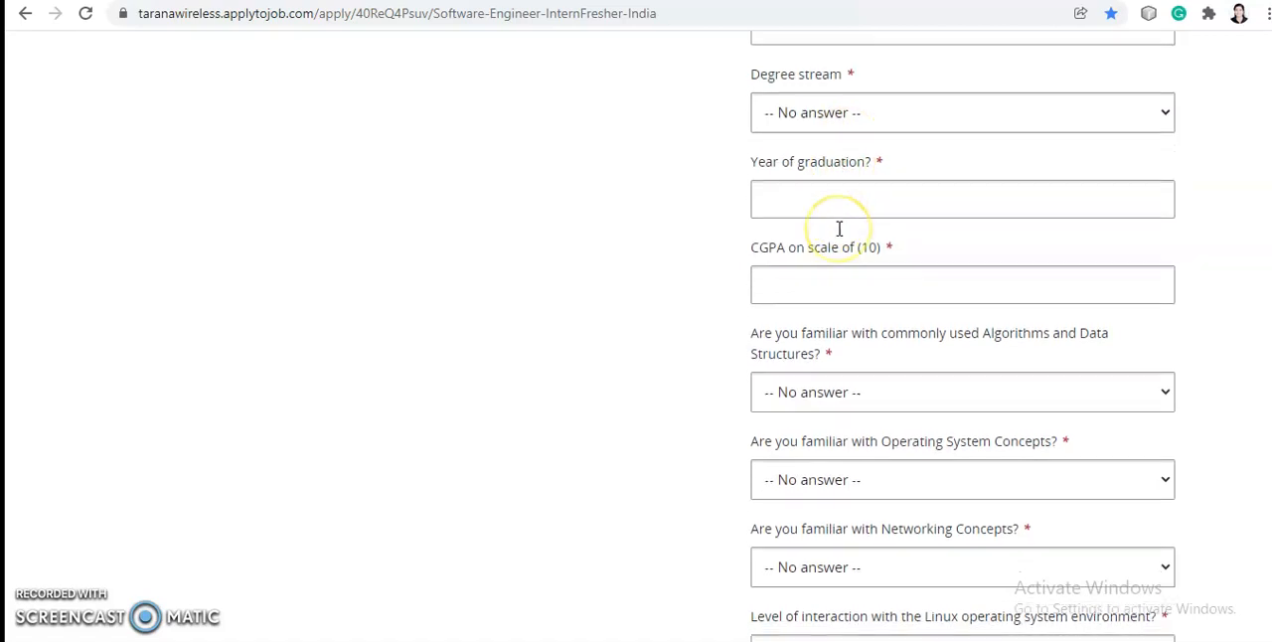
{"action": "scroll", "scroll_direction": "down", "scroll_amount": 3}
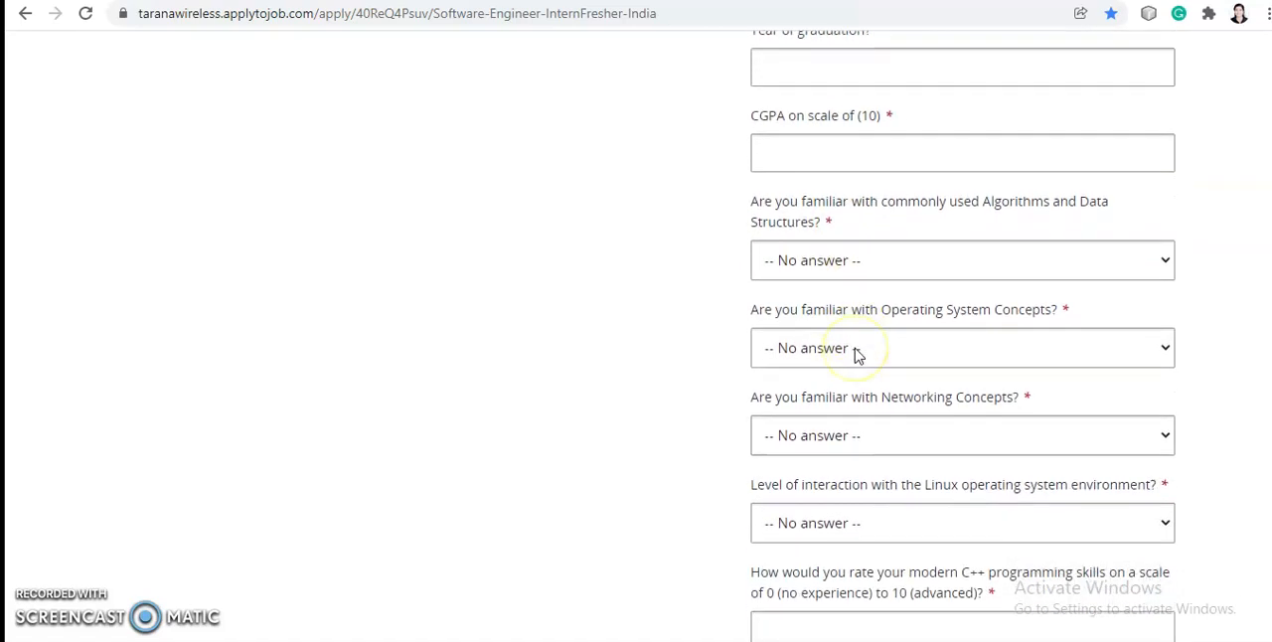
{"action": "scroll", "scroll_direction": "down", "scroll_amount": 3}
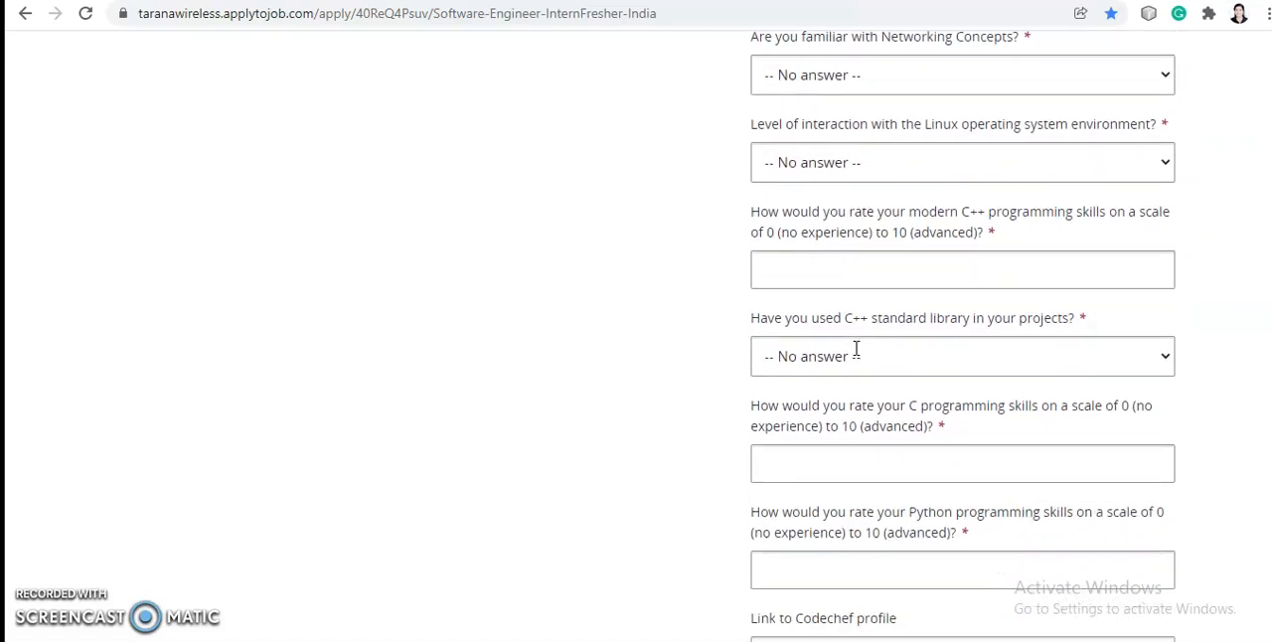
{"action": "scroll", "scroll_direction": "down", "scroll_amount": 3}
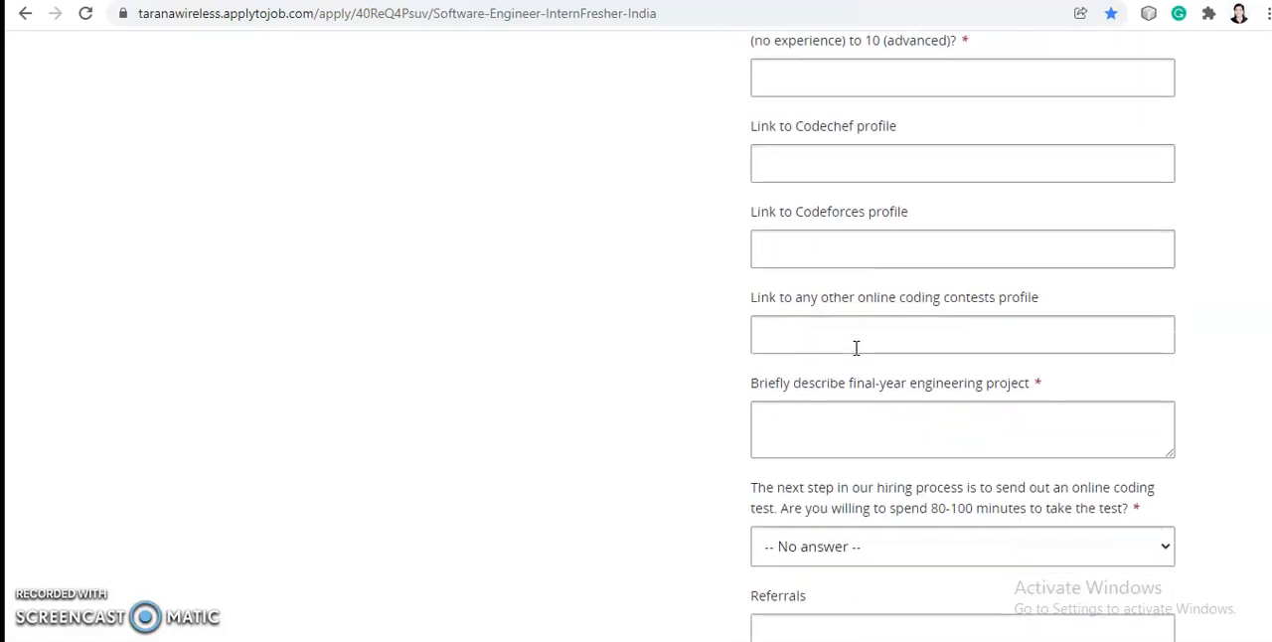
{"action": "scroll", "scroll_direction": "down", "scroll_amount": 3}
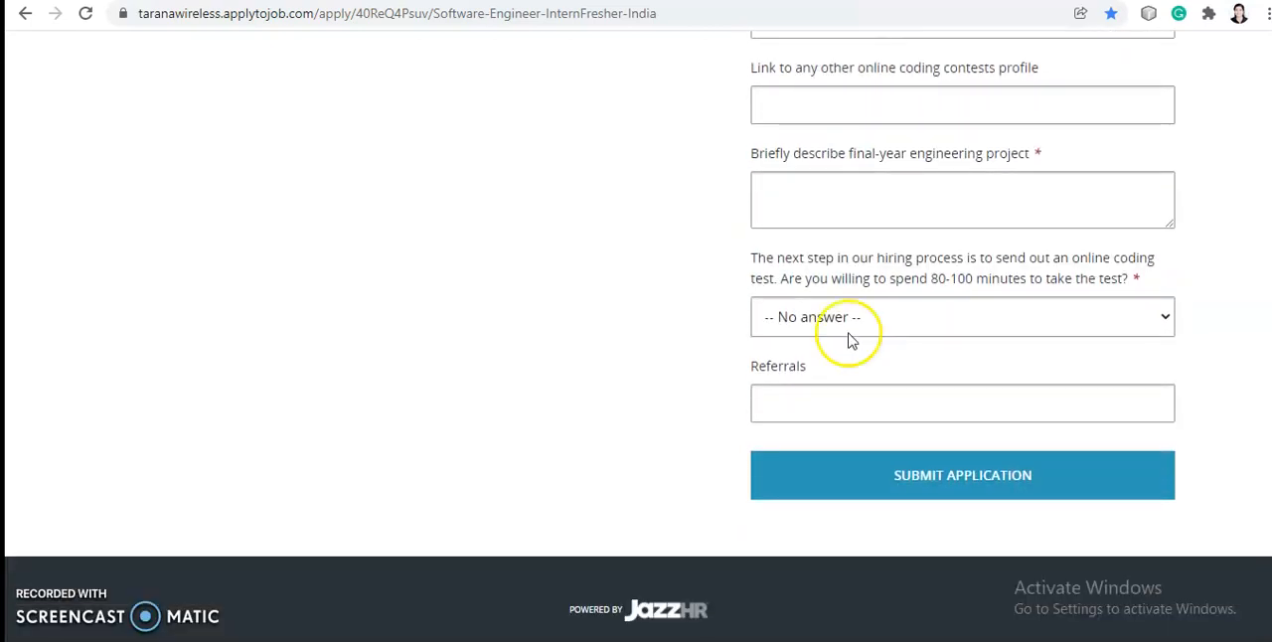
{"action": "mouse_move", "coordinate": [872, 473]}
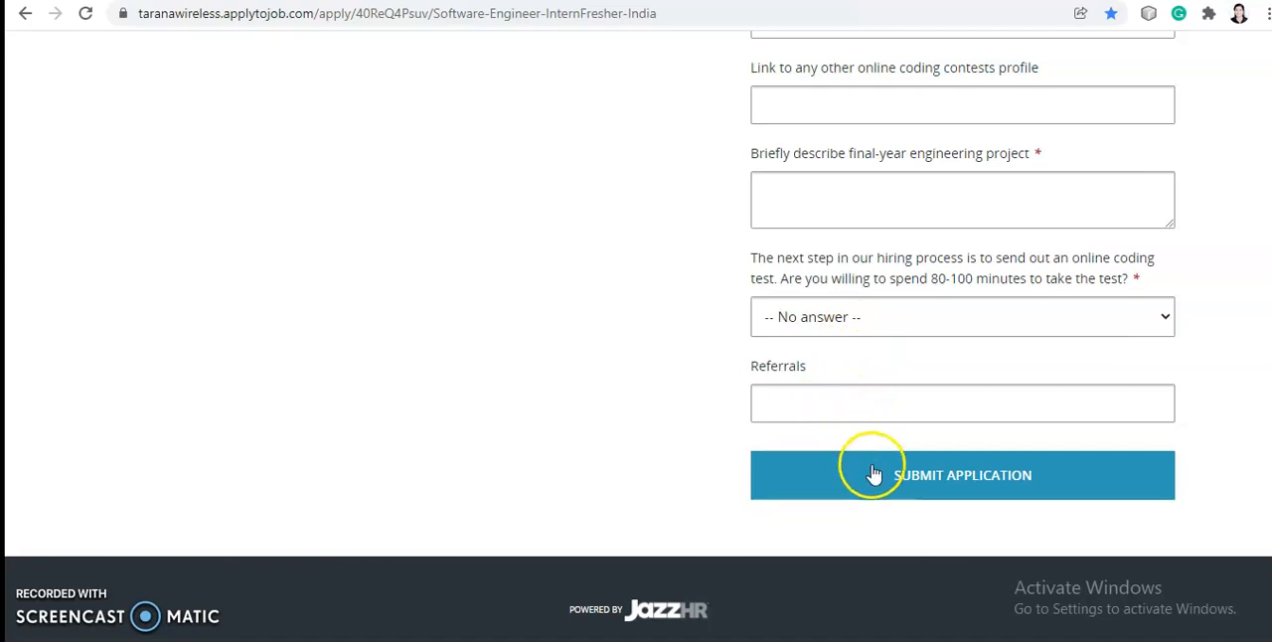
{"action": "mouse_move", "coordinate": [680, 445]}
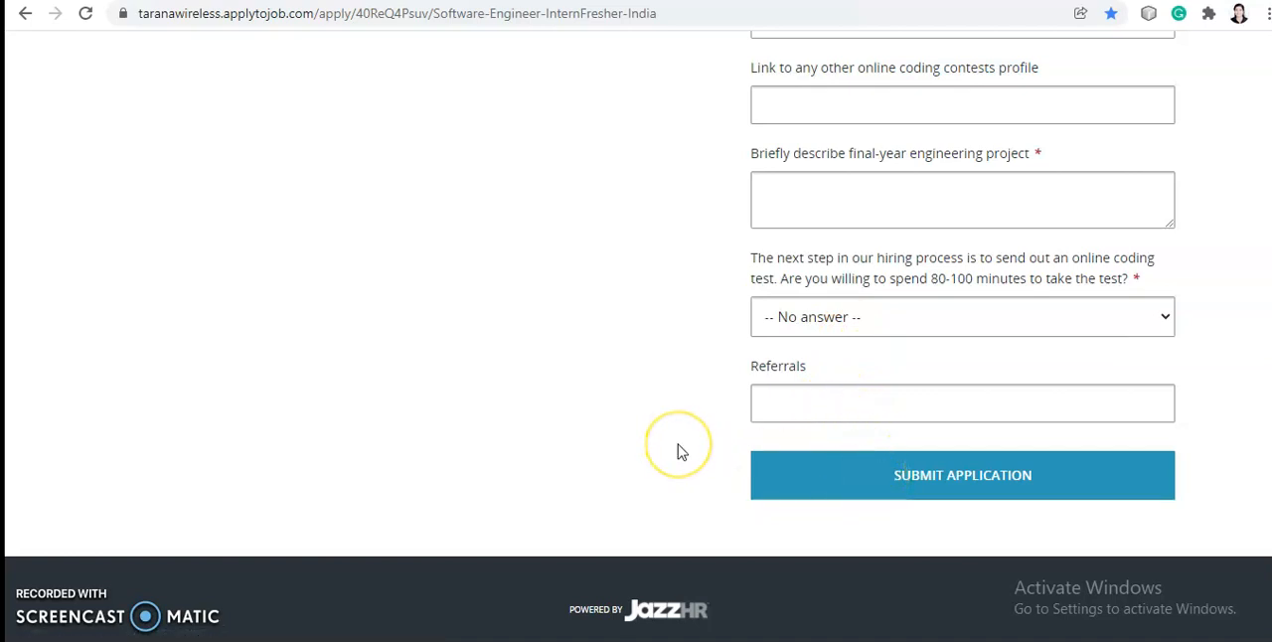
{"action": "mouse_move", "coordinate": [684, 453]}
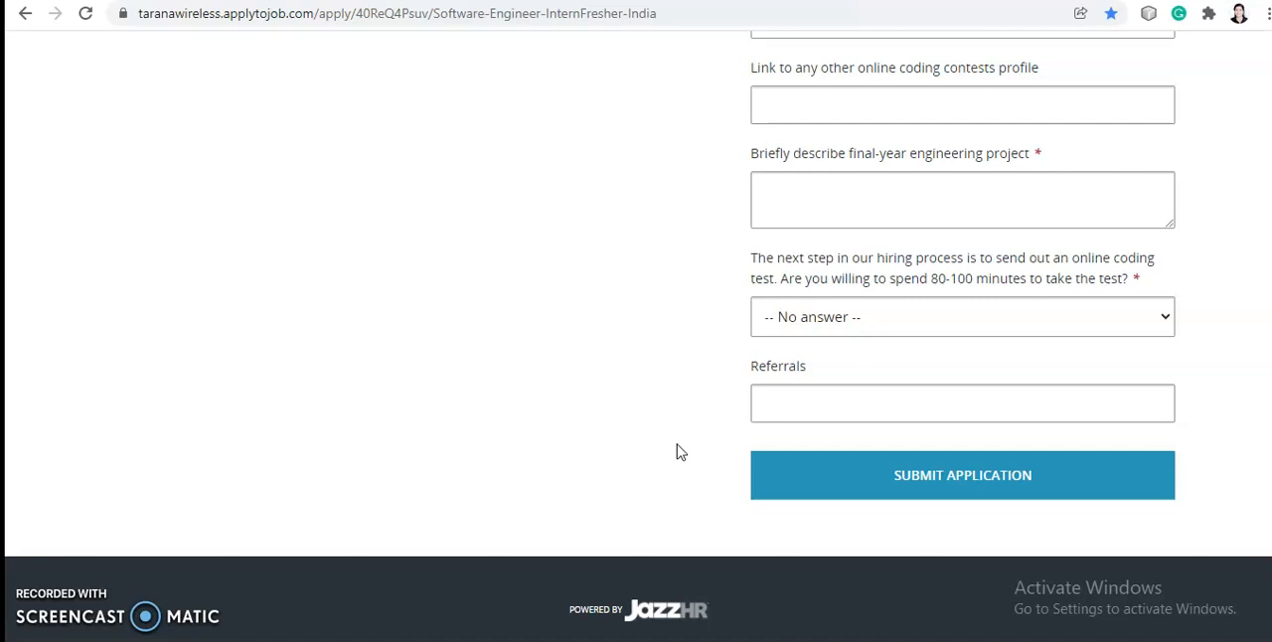
{"action": "mouse_move", "coordinate": [283, 425]}
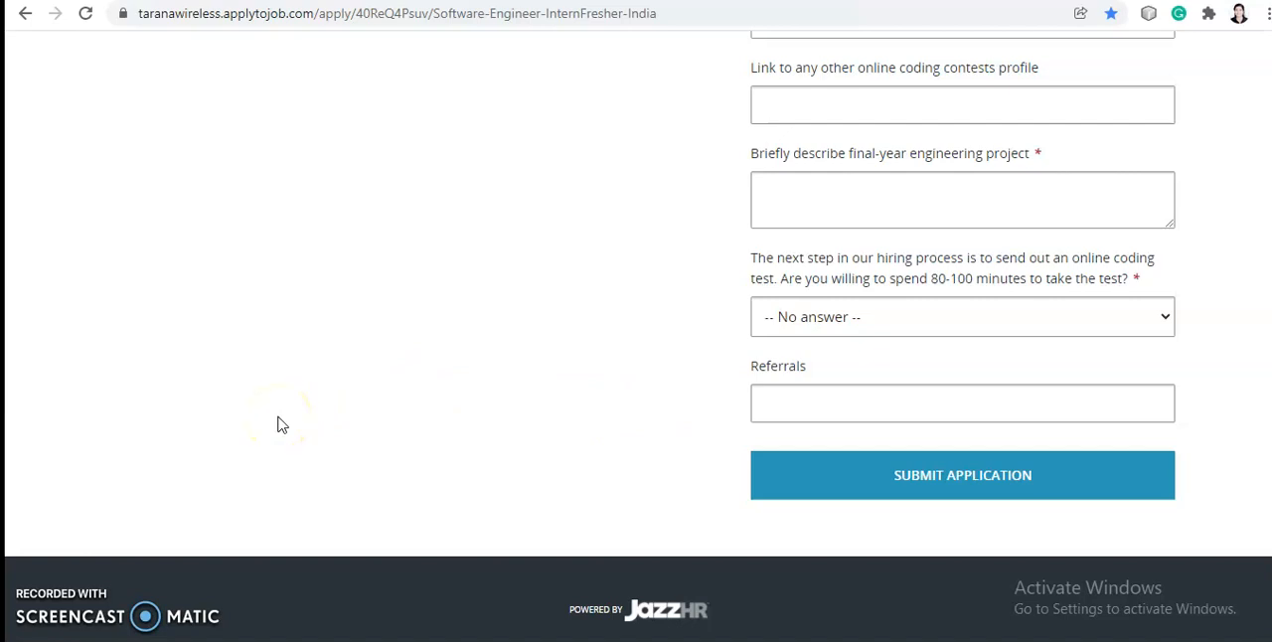
{"action": "mouse_move", "coordinate": [209, 437]}
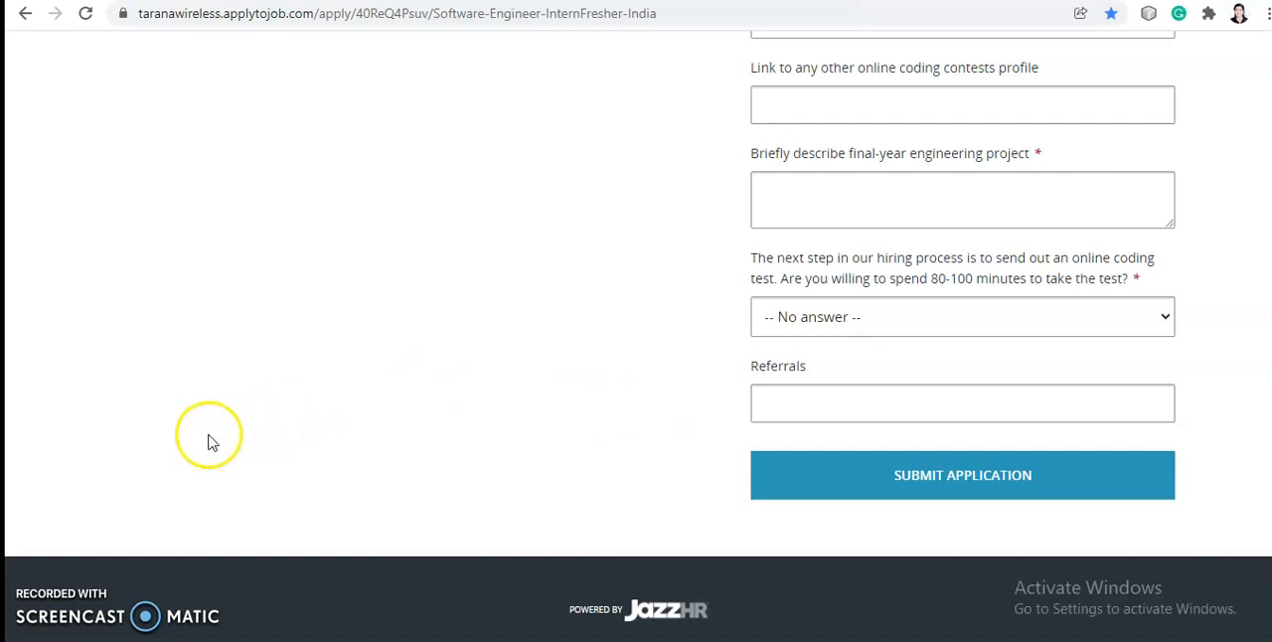
{"action": "mouse_move", "coordinate": [83, 521]}
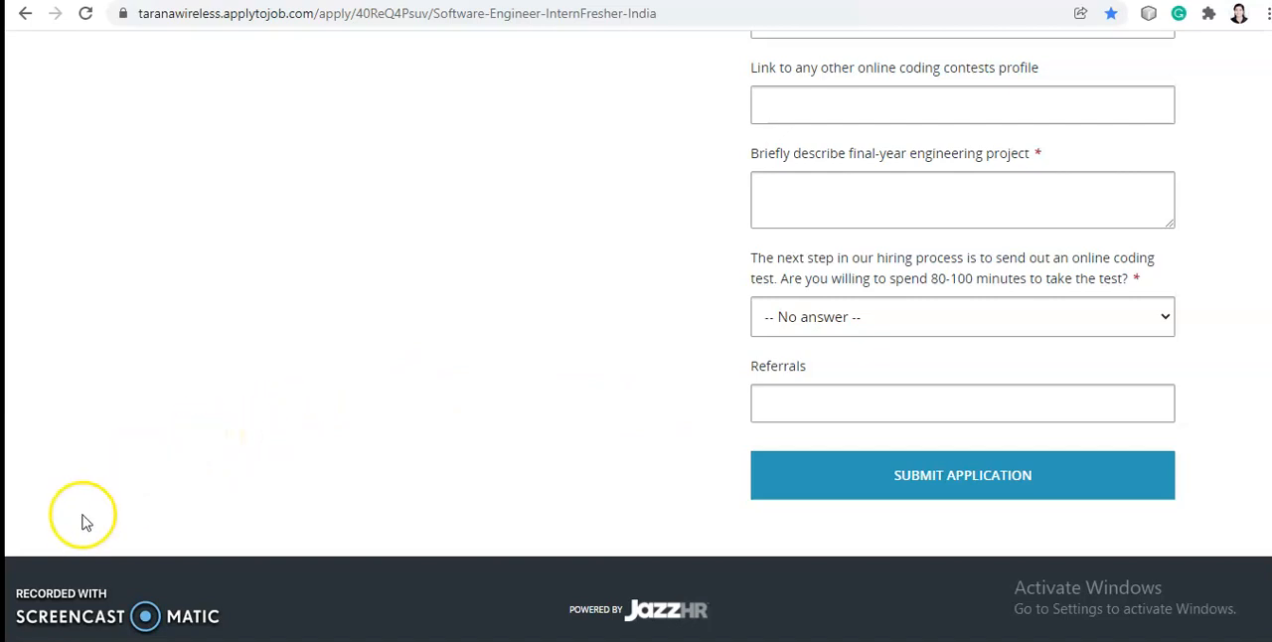